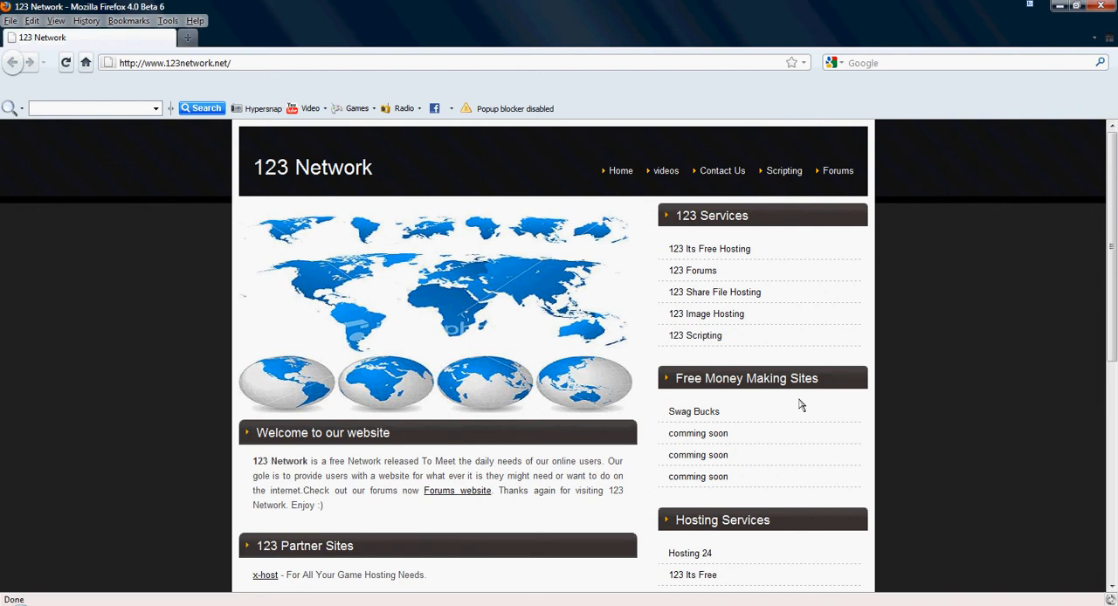
mouse_move(721, 171)
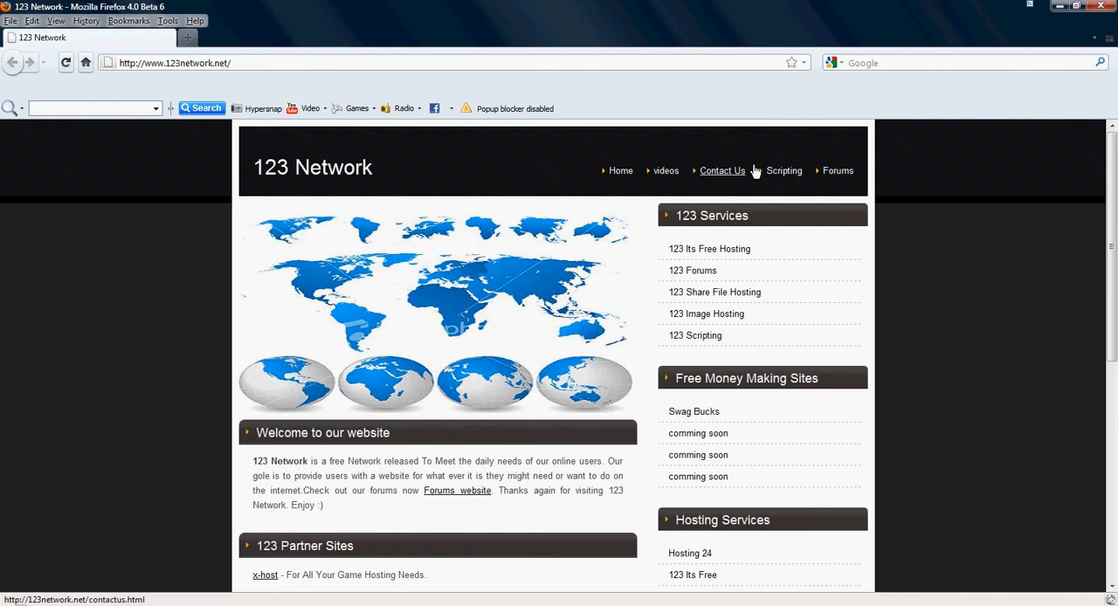
mouse_move(1052, 17)
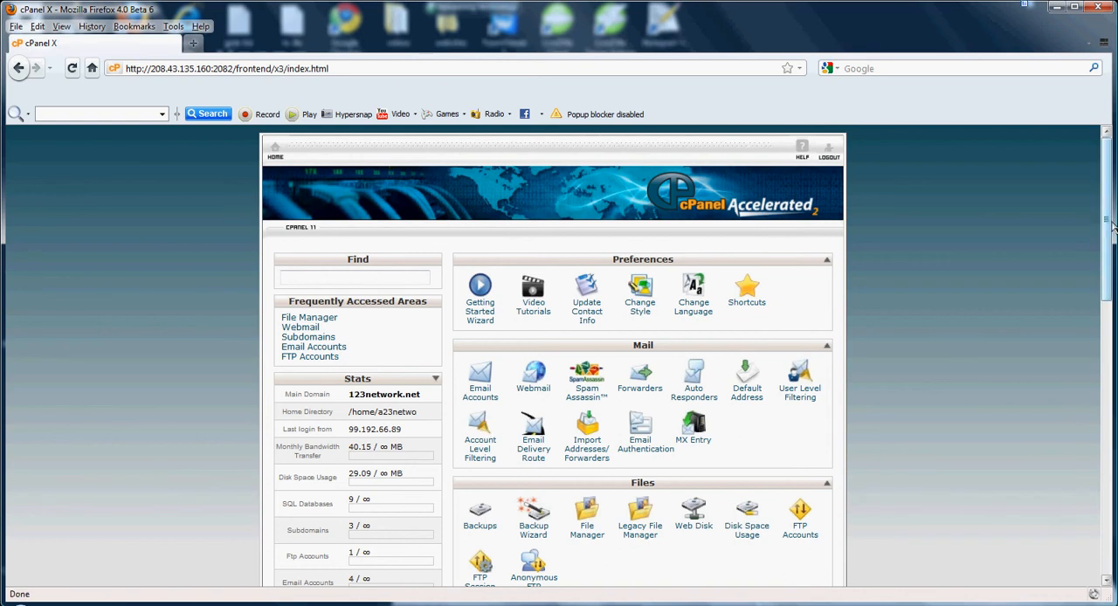
- Scroll the home page down until the Databases, Software/Services and Advanced tool groups show
scroll(down, 3)
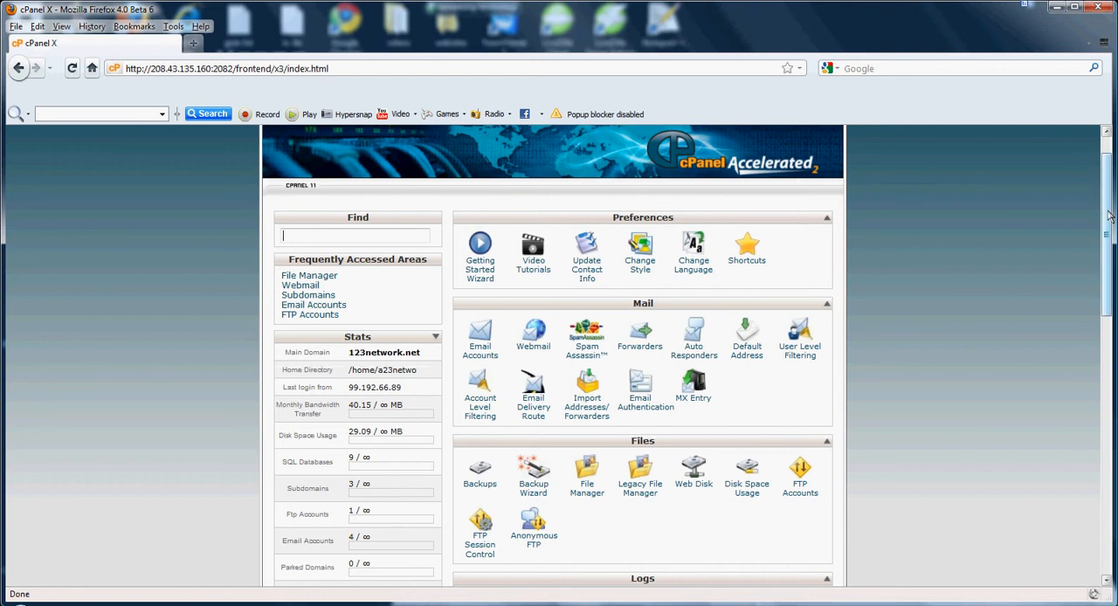
scroll(down, 3)
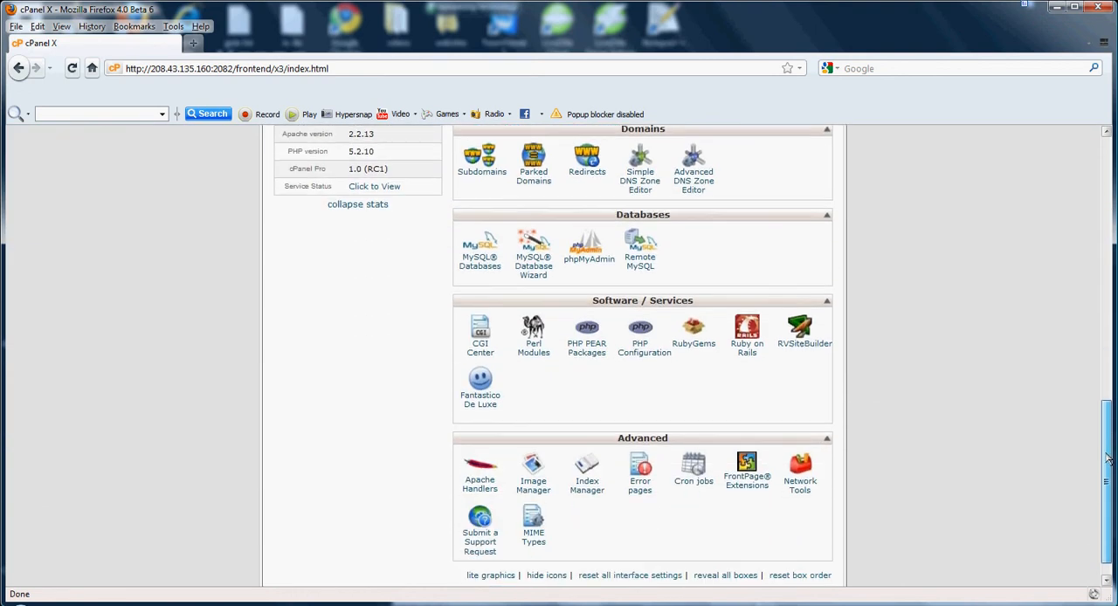
scroll(down, 3)
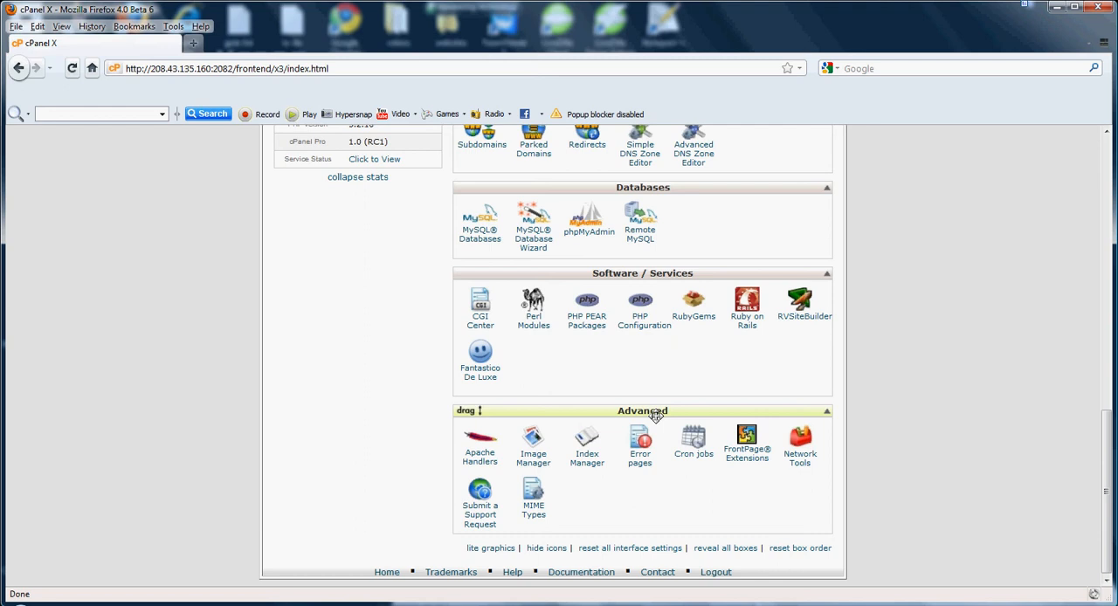
mouse_move(653, 416)
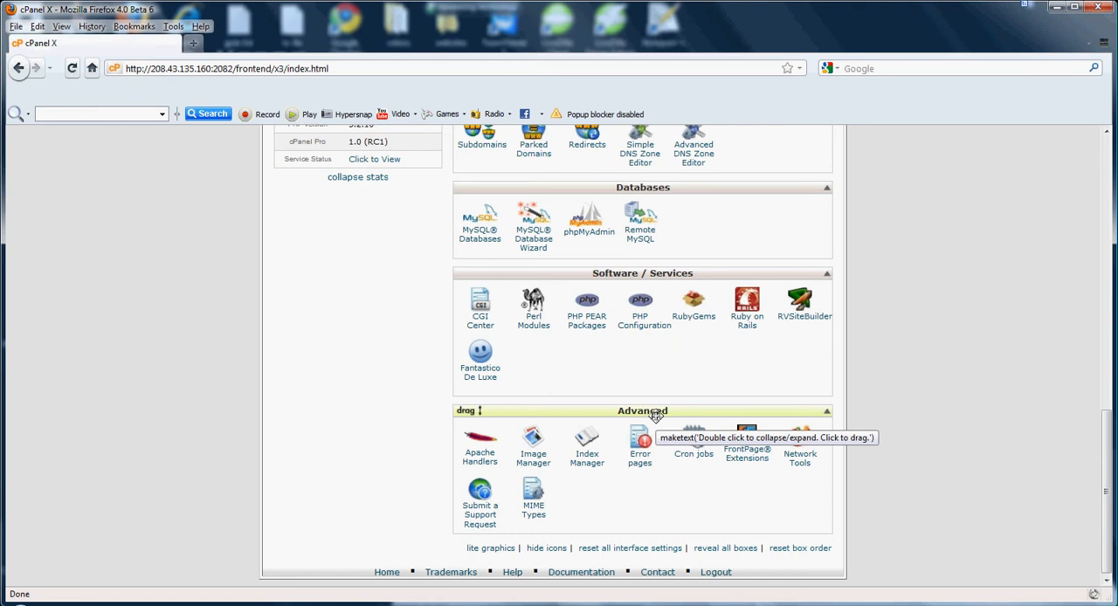
mouse_move(672, 429)
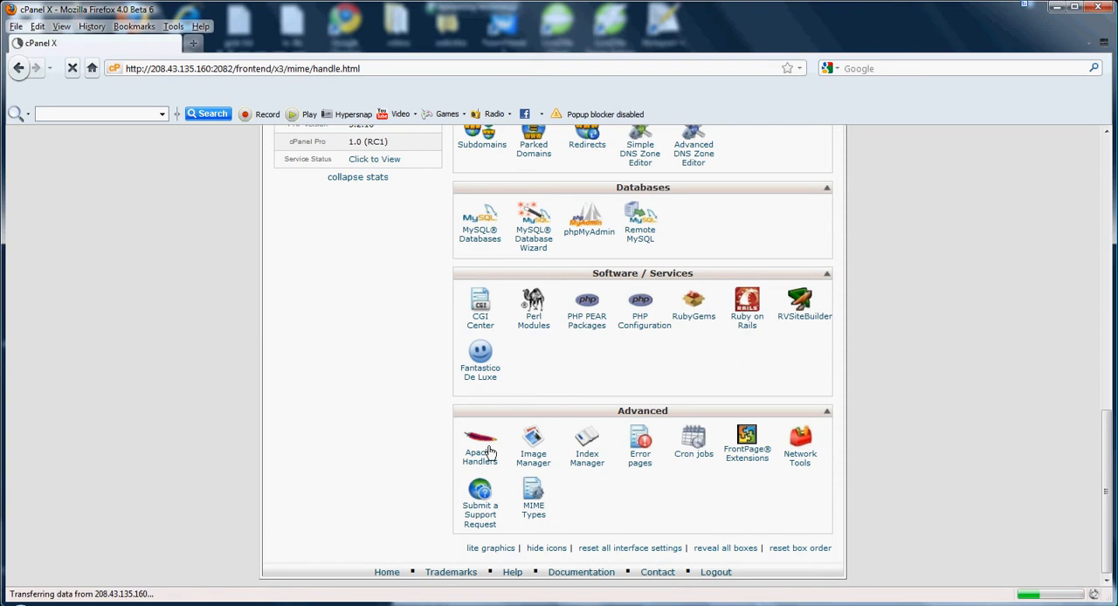
- Open Apache Handlers, review its empty user-defined handler list, then head back Home
click(479, 444)
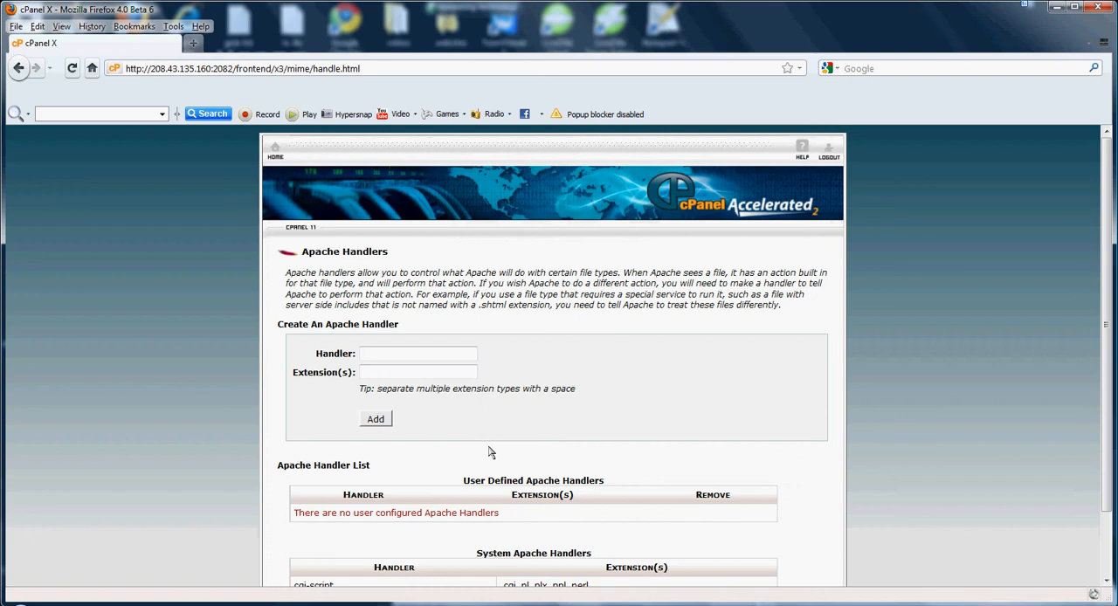
click(419, 353)
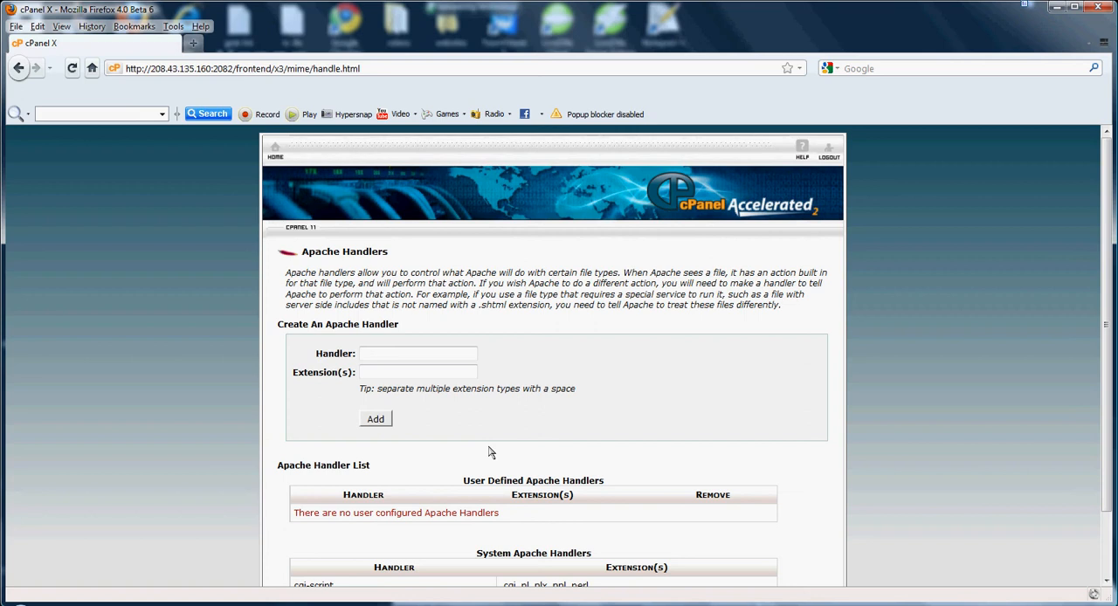
click(419, 353)
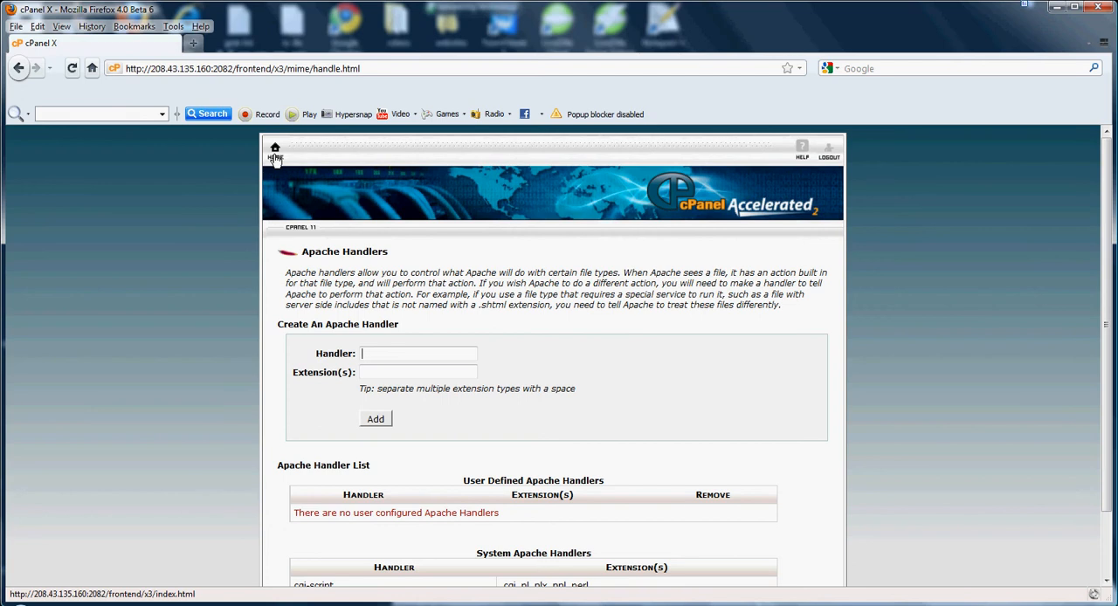
click(274, 151)
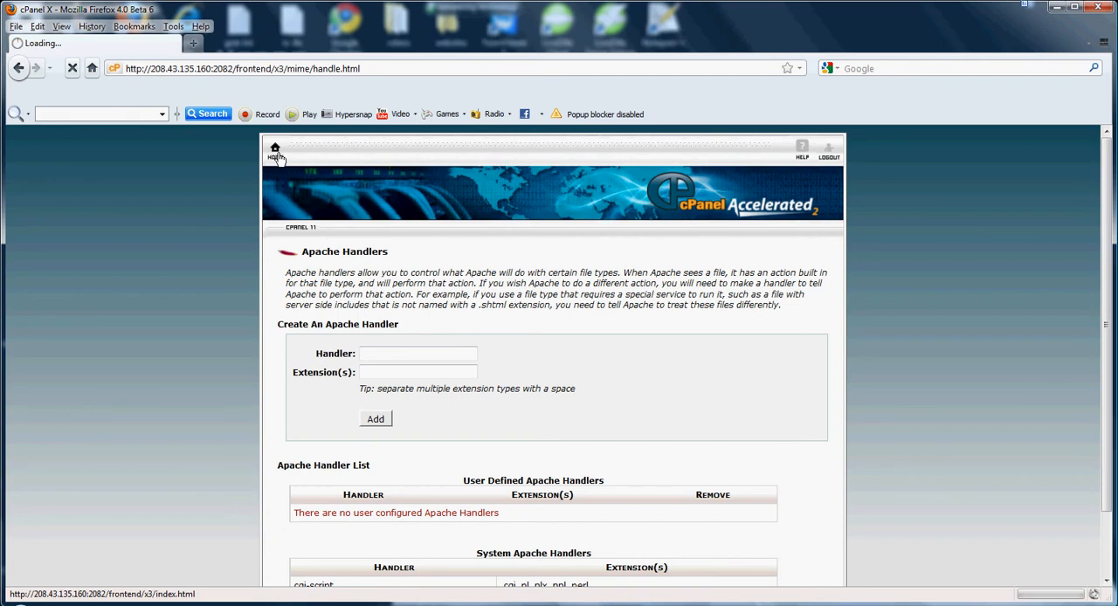
- Return to the cPanel home page and scroll down to the Advanced tools
click(274, 151)
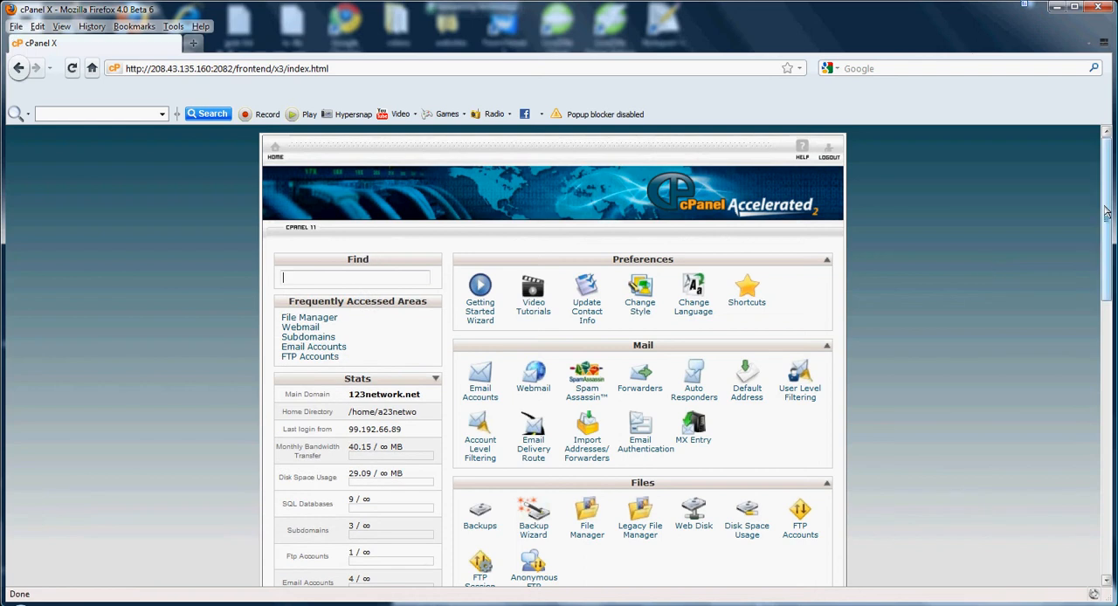
scroll(down, 3)
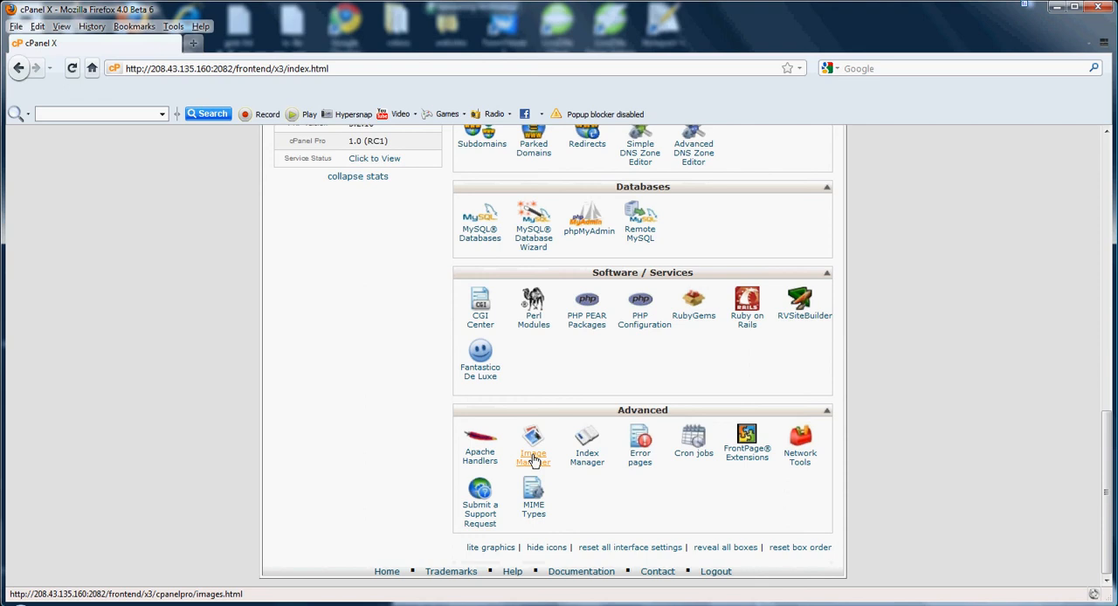
click(533, 445)
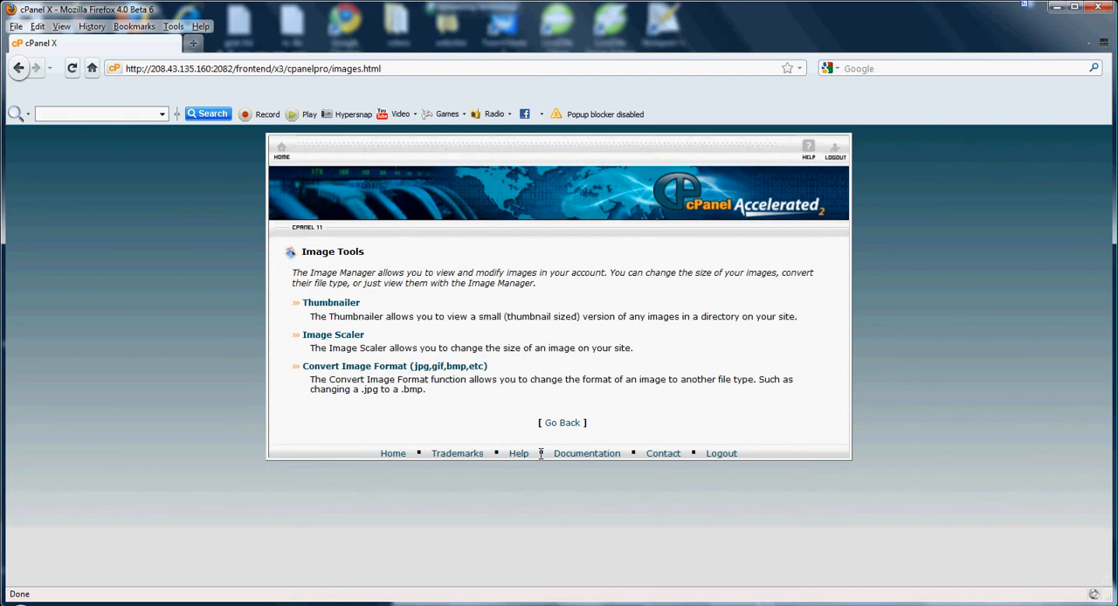
mouse_move(519, 454)
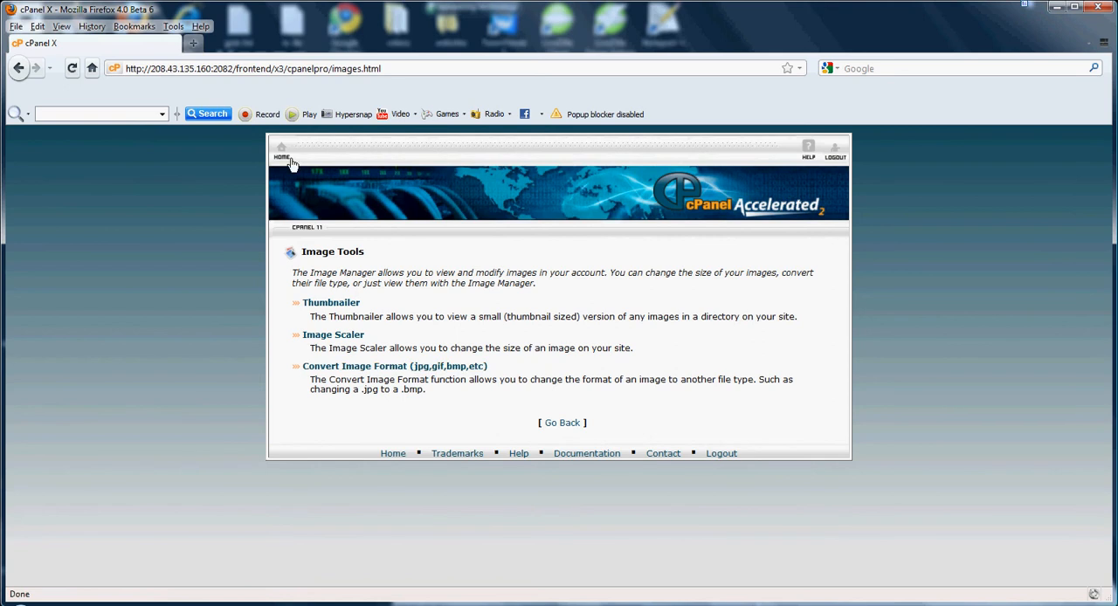
click(281, 150)
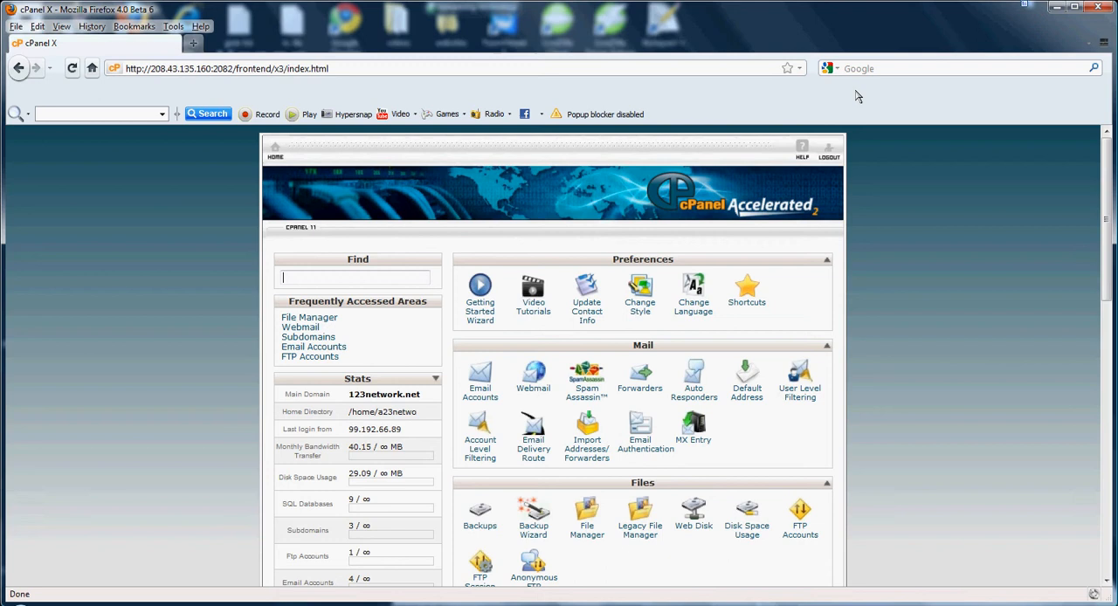
- Open Index Manager, reaching its Directory Selection prompt with Web Root selected
scroll(down, 3)
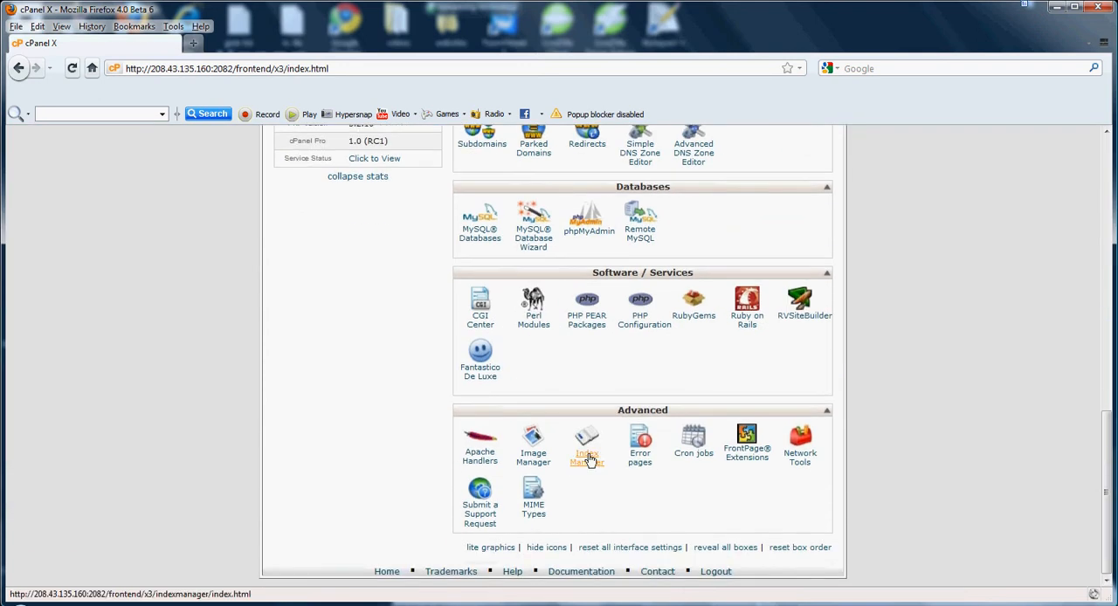
click(587, 447)
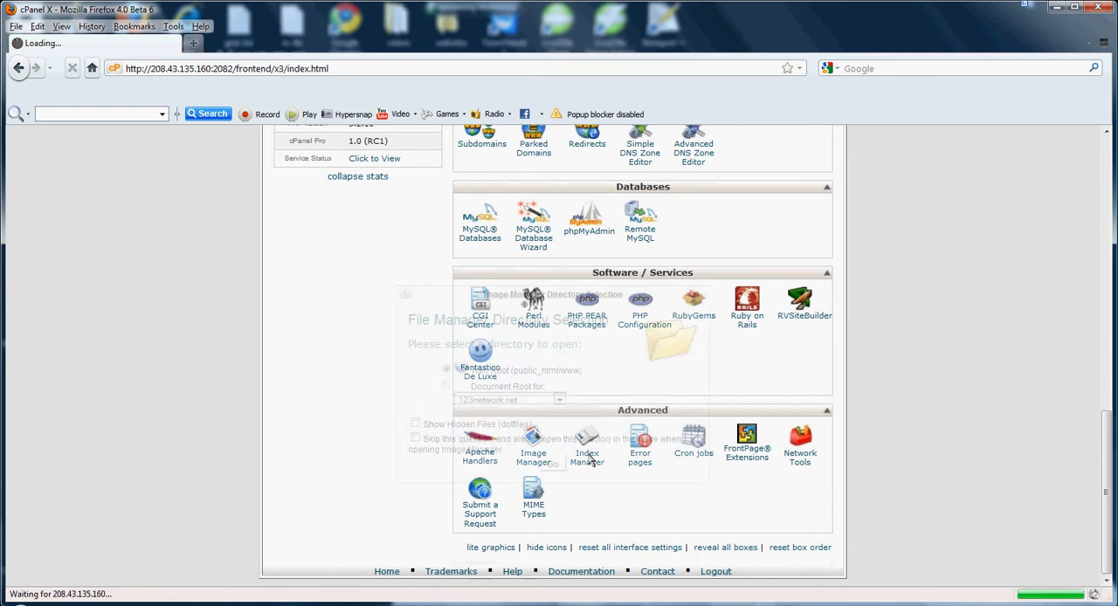
click(533, 440)
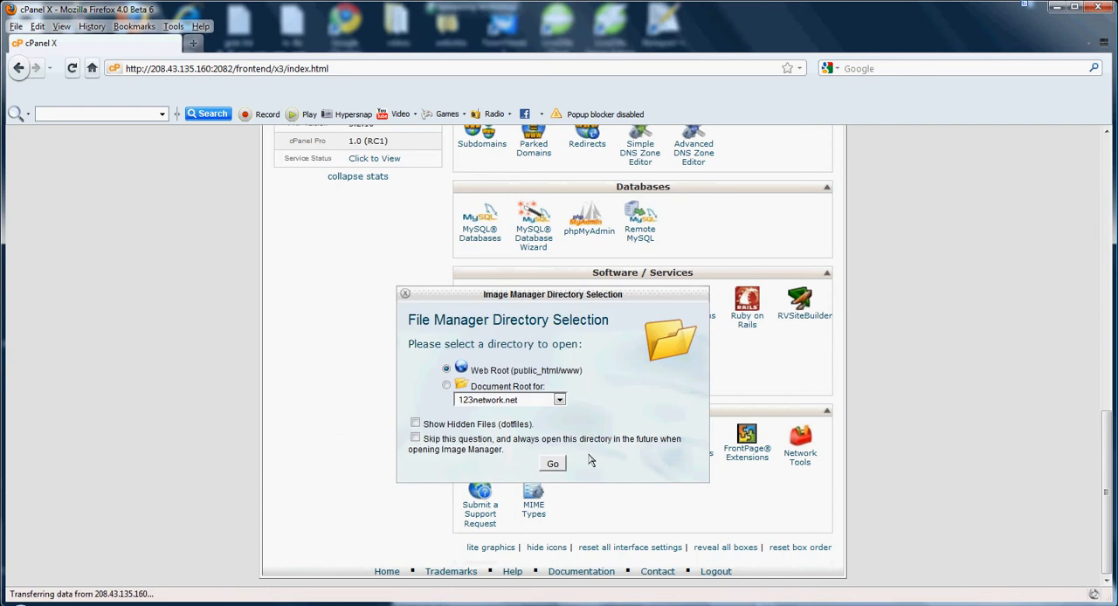
mouse_move(591, 462)
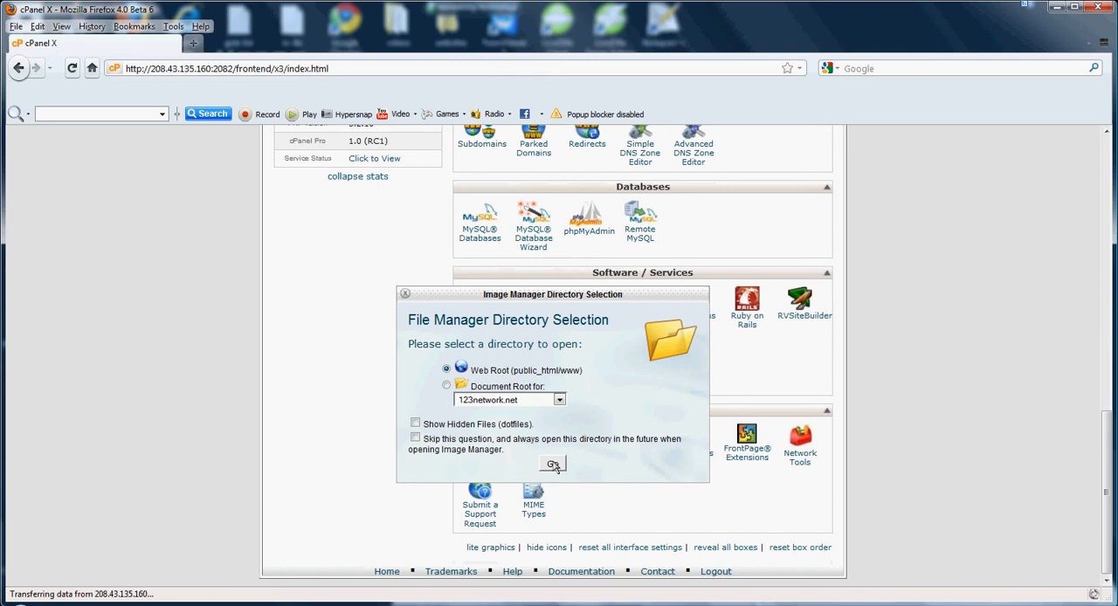
- View the web root's public_html folders in Index Manager, then return Home
click(552, 465)
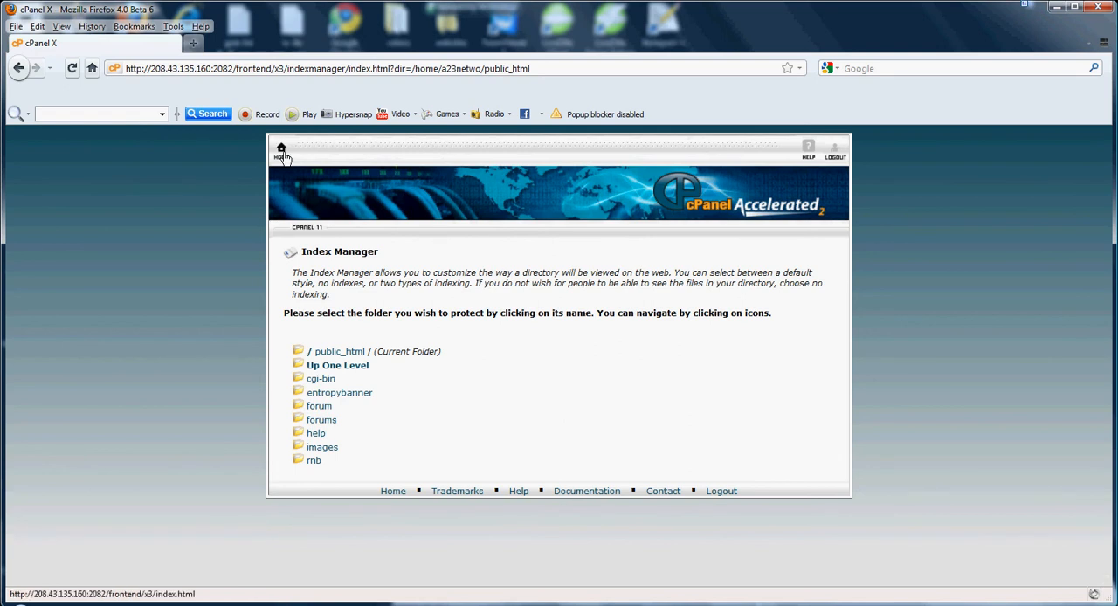
click(281, 151)
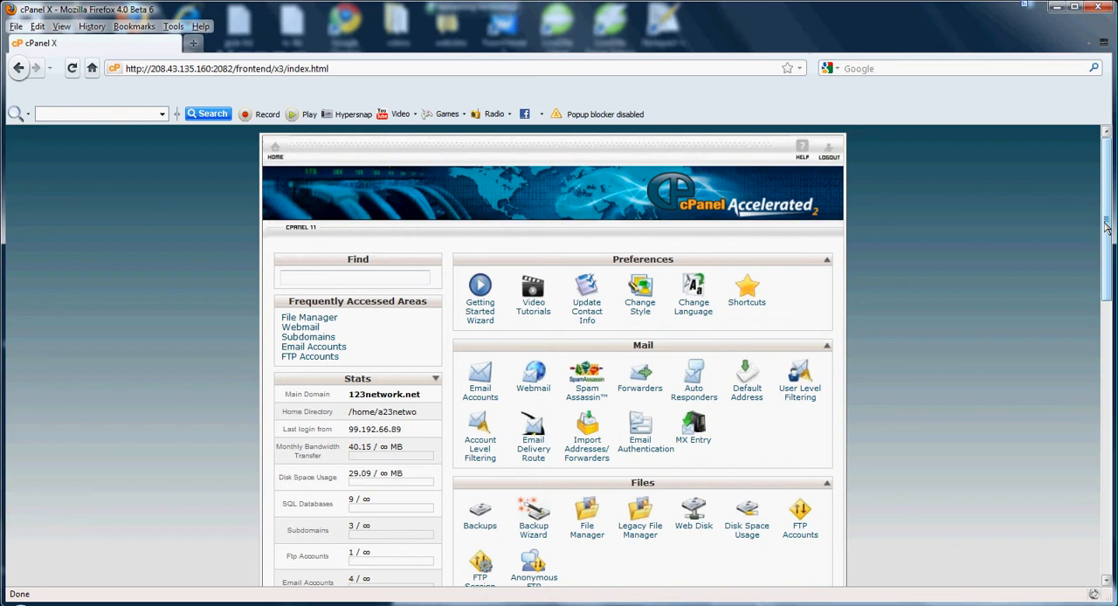
- Scroll to the Advanced section and open the Error pages tool
scroll(down, 3)
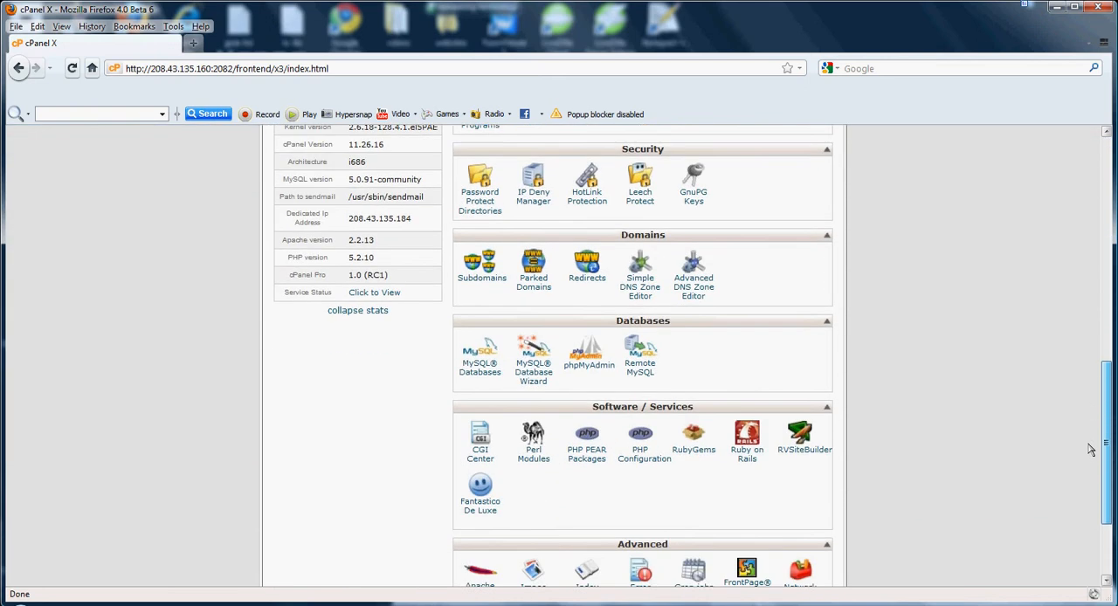
scroll(down, 3)
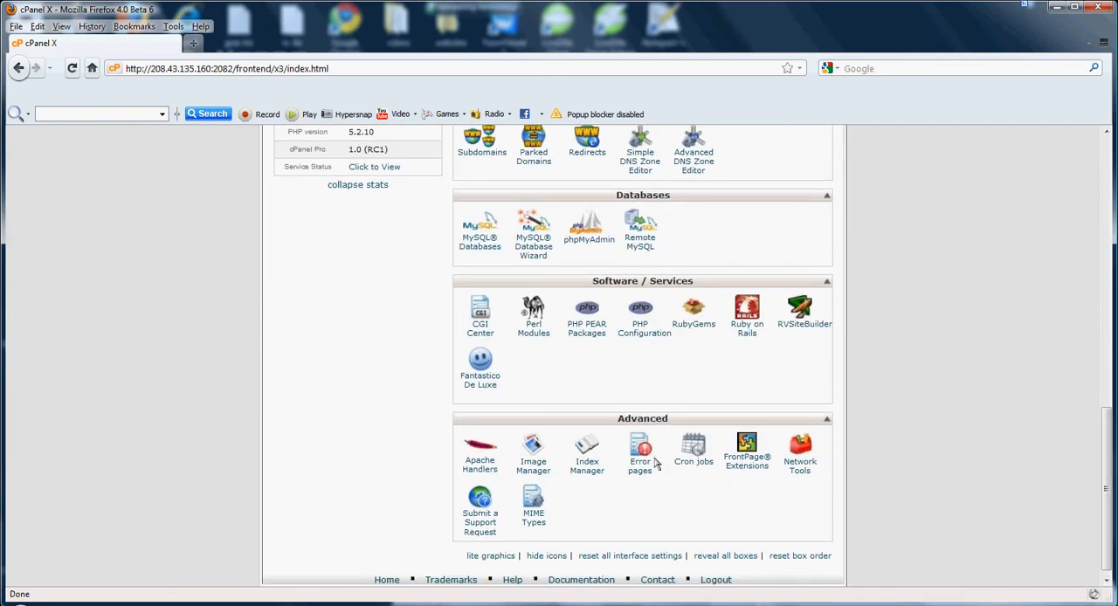
click(639, 449)
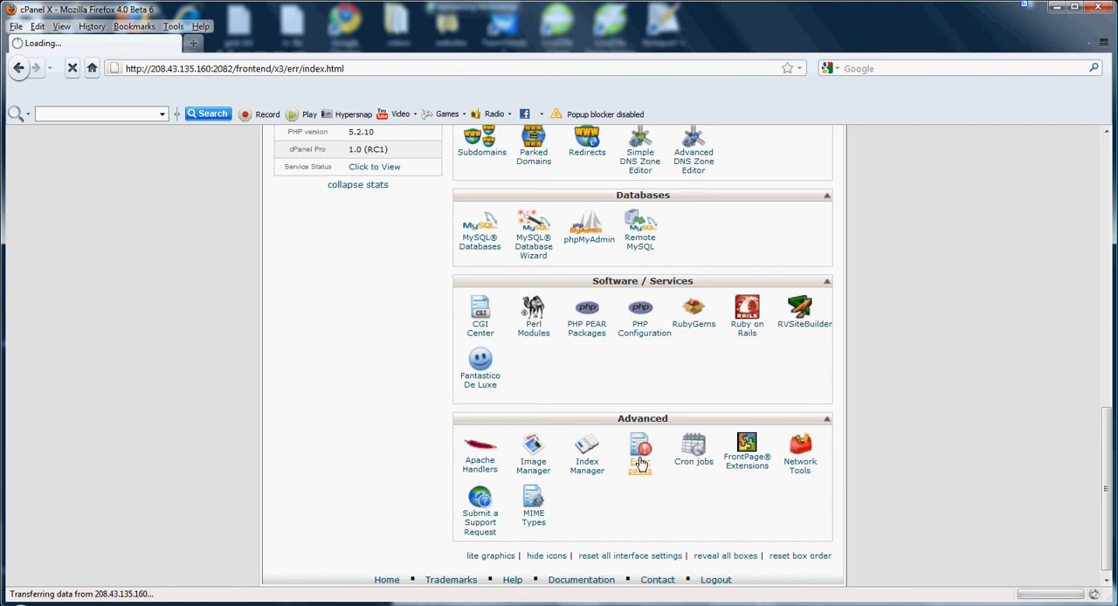
- Look through the common error codes 400–500 for 123network.net, then return Home
click(640, 451)
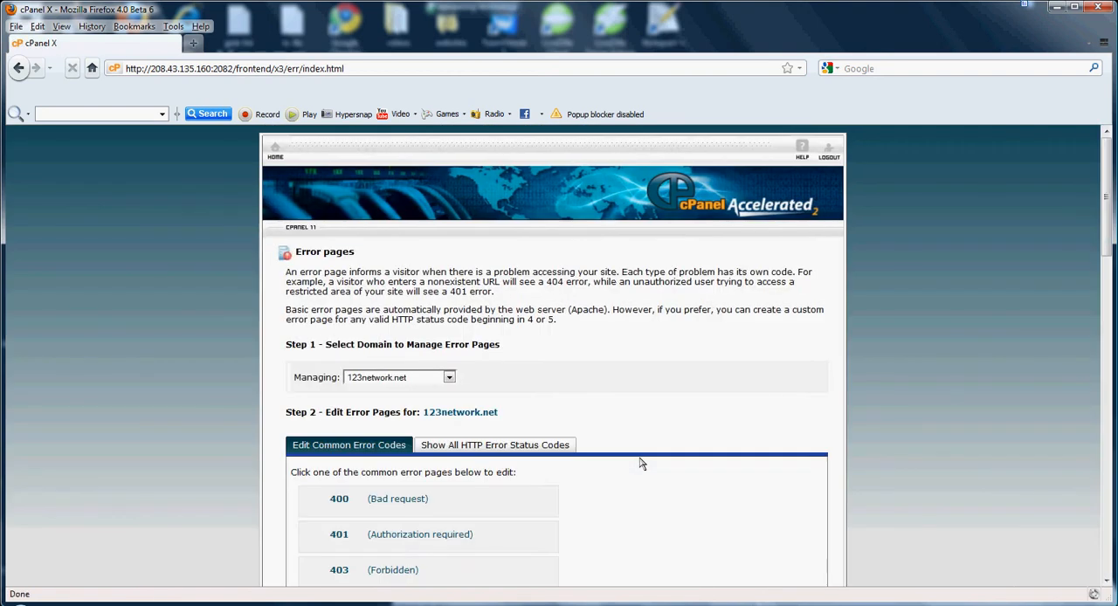
click(71, 68)
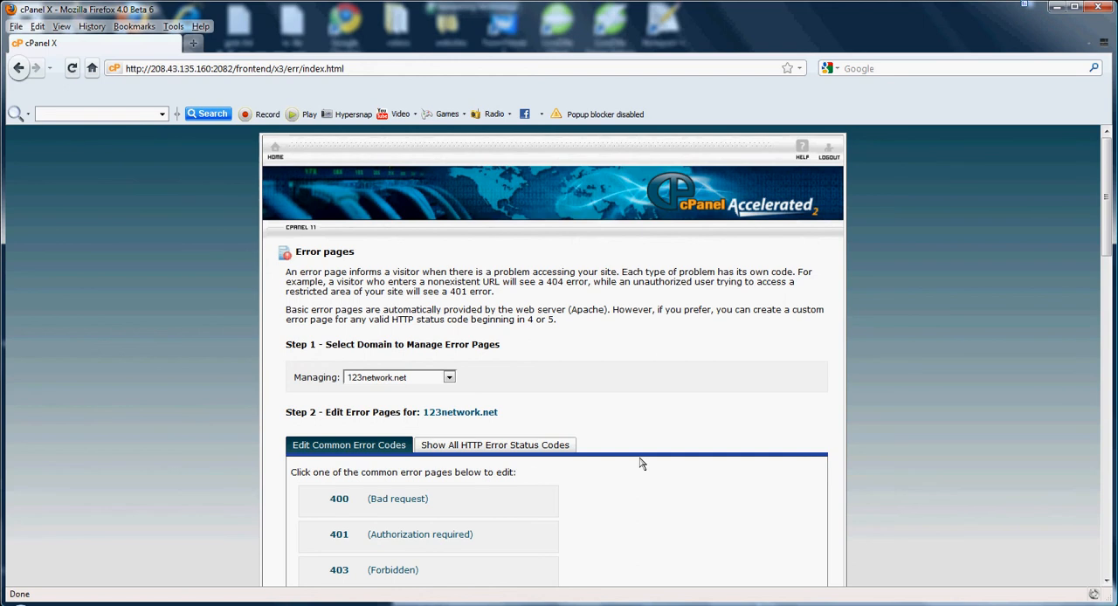
scroll(down, 3)
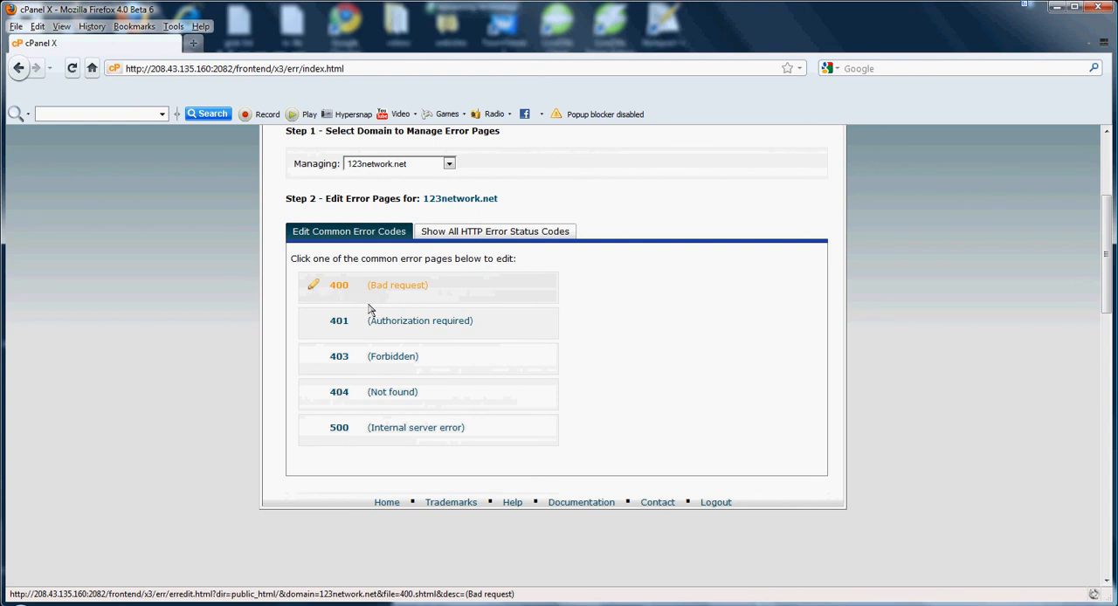
mouse_move(391, 426)
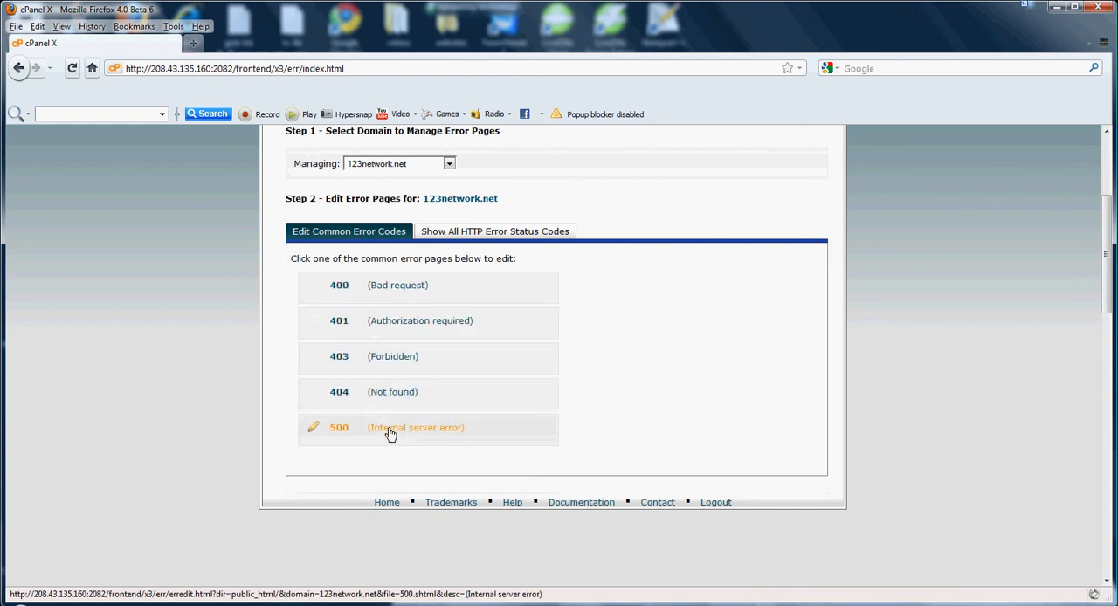
mouse_move(377, 356)
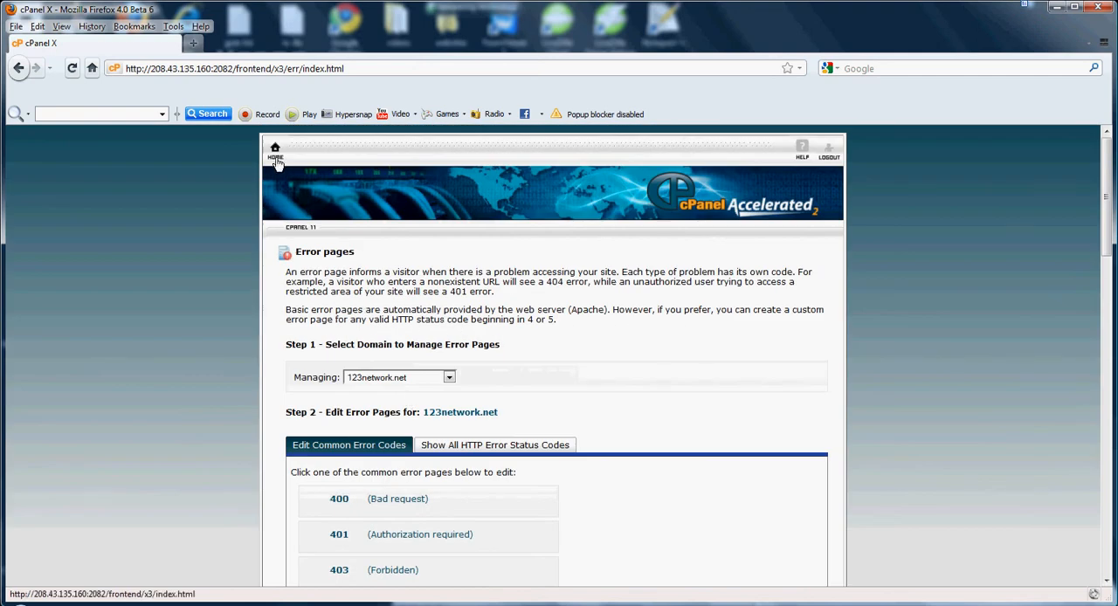
click(276, 150)
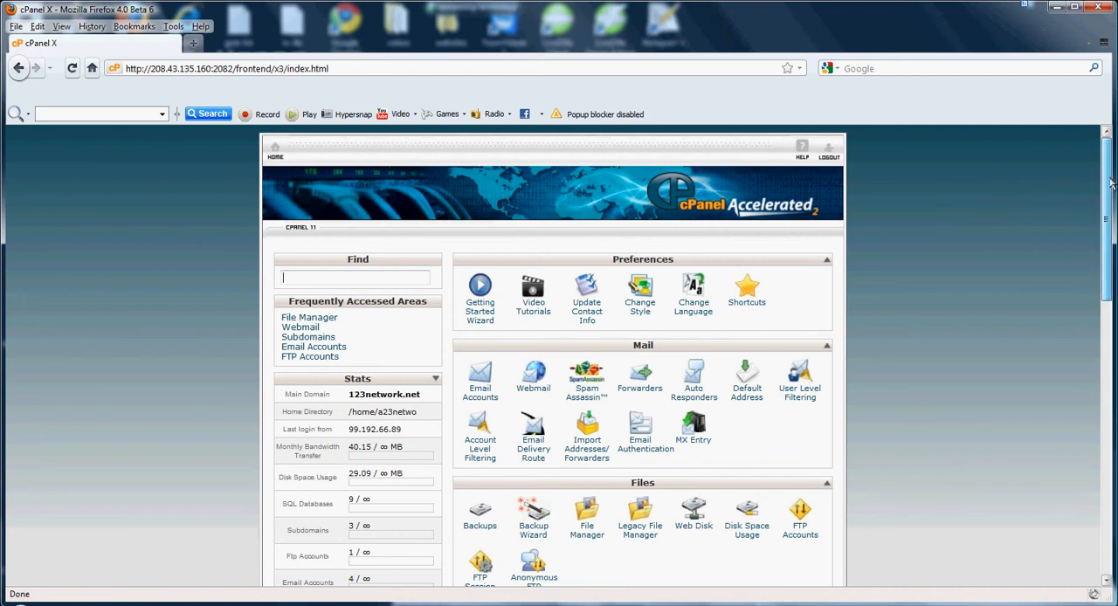
- Scroll to the Advanced section and open the Cron Jobs tool
scroll(down, 3)
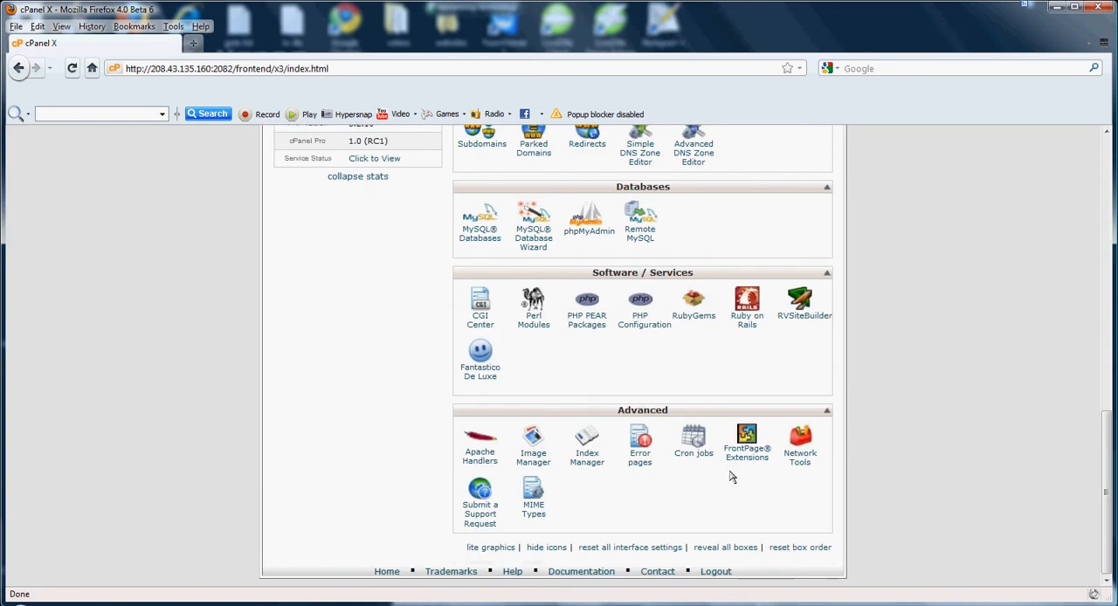
mouse_move(694, 454)
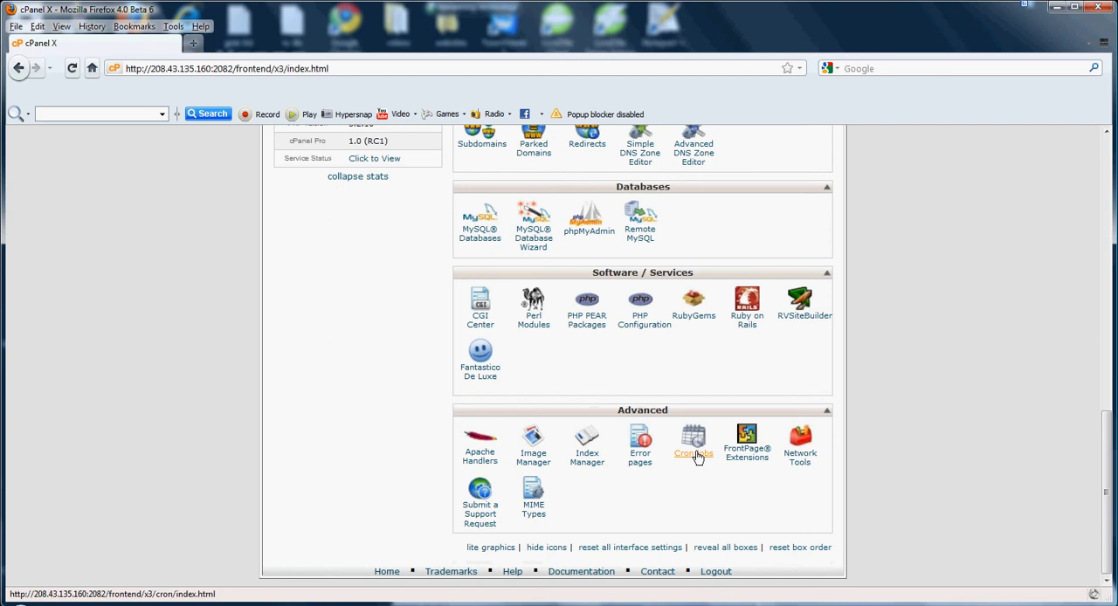
click(692, 437)
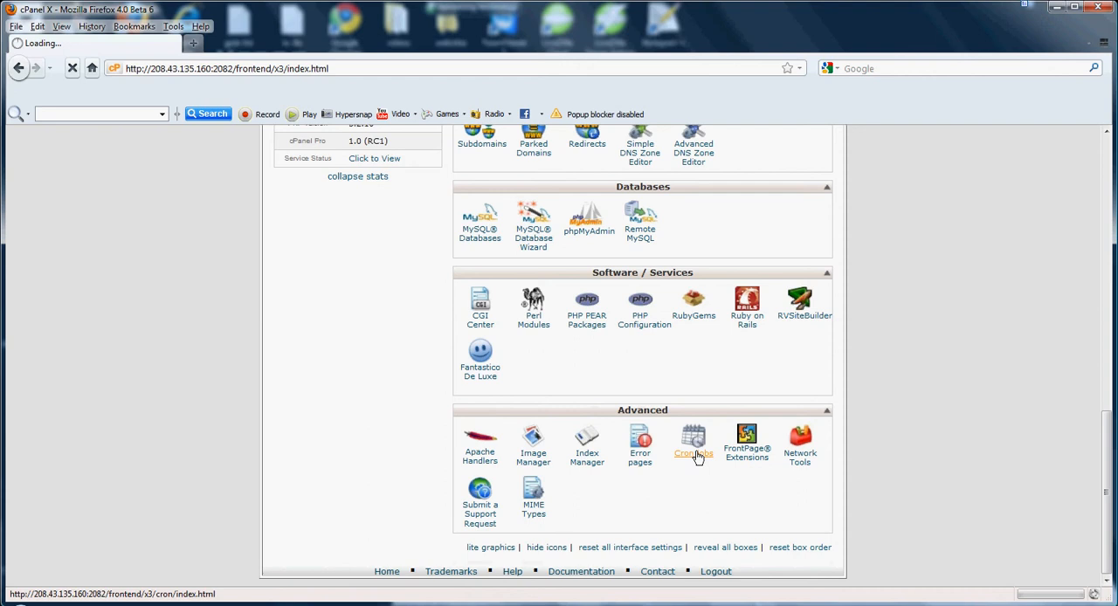
click(693, 443)
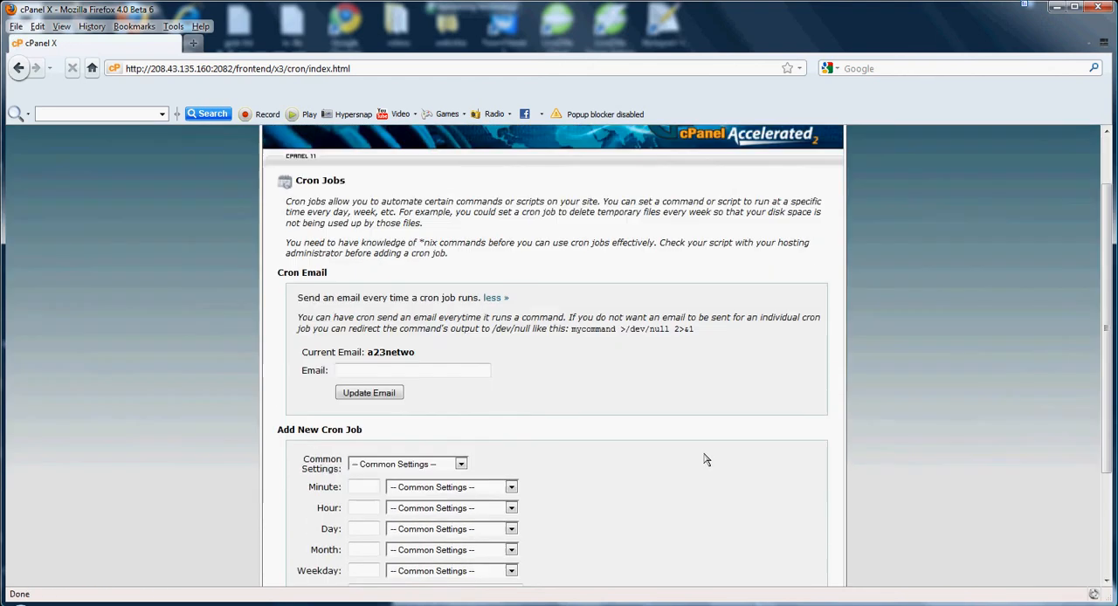
- Scroll through the cron email, new-job form and current billing.php jobs, then return Home
scroll(down, 3)
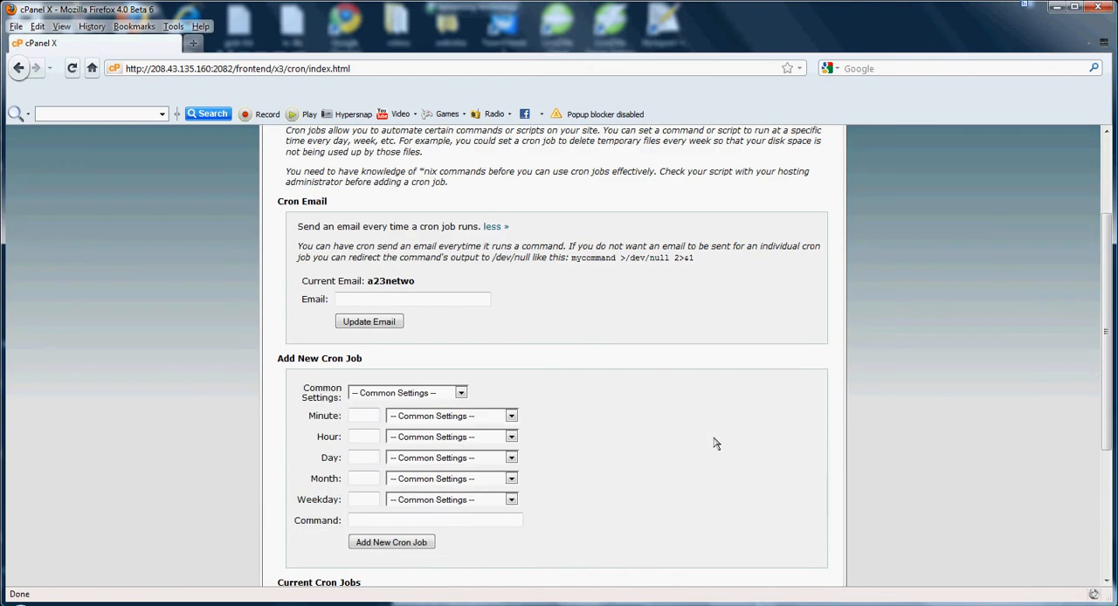
scroll(down, 3)
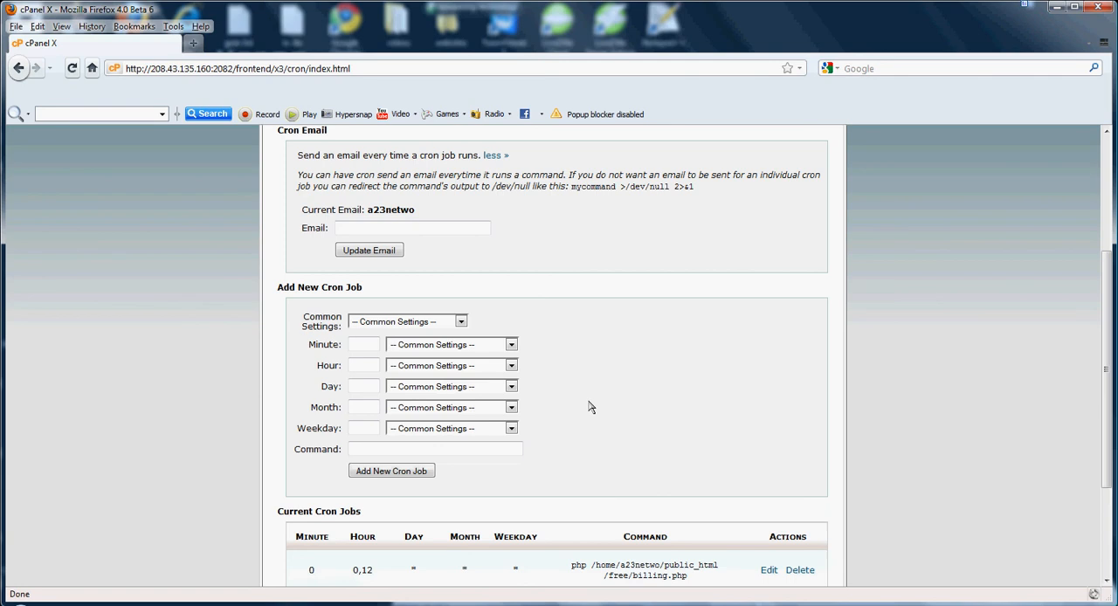
scroll(down, 3)
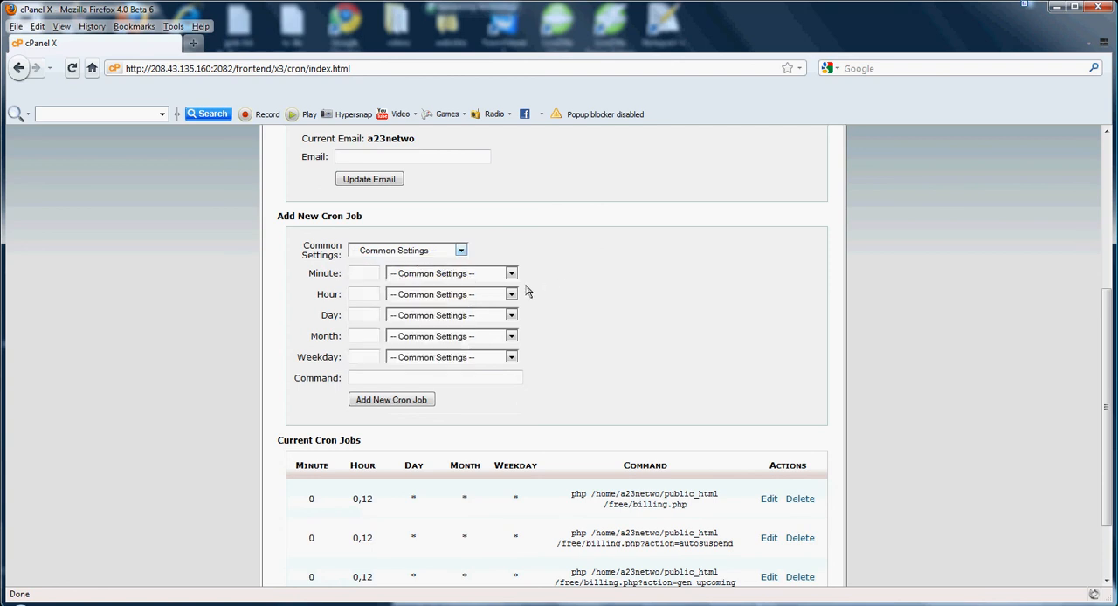
scroll(down, 3)
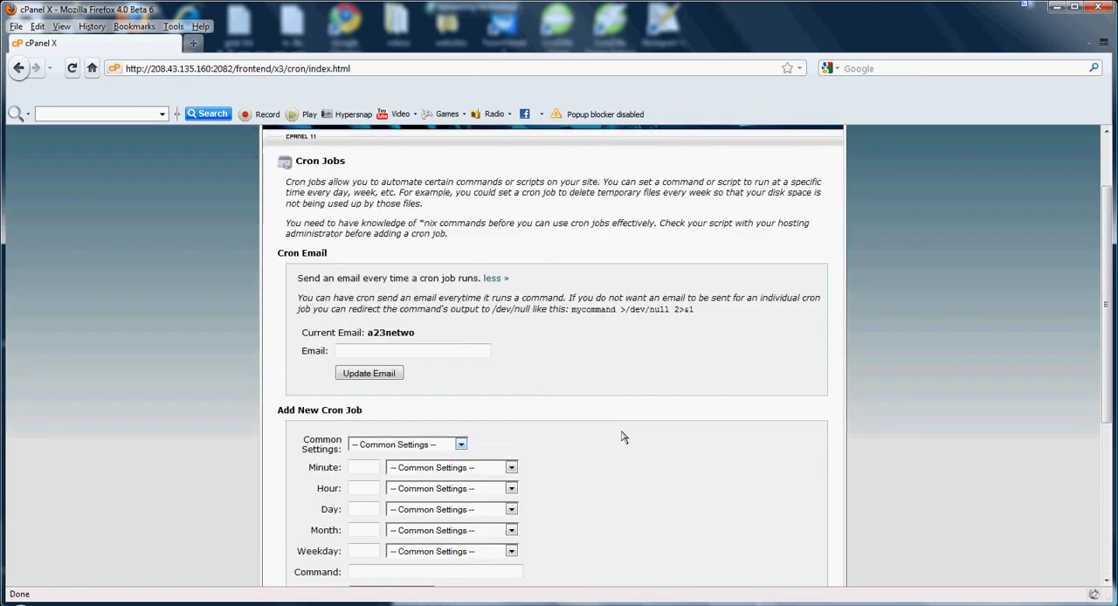
mouse_move(528, 393)
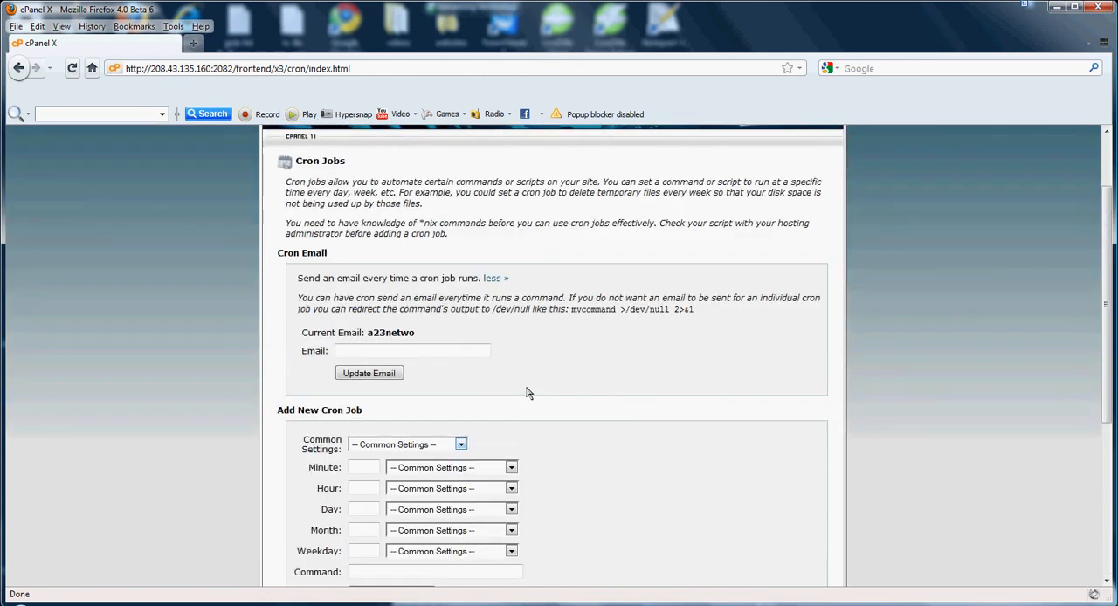
scroll(down, 3)
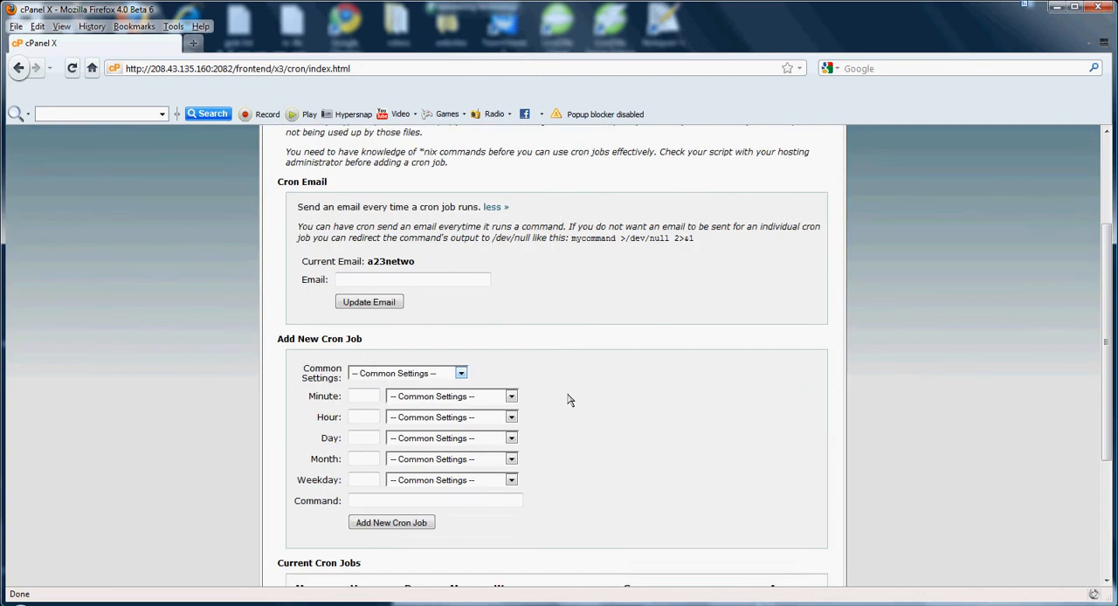
scroll(down, 3)
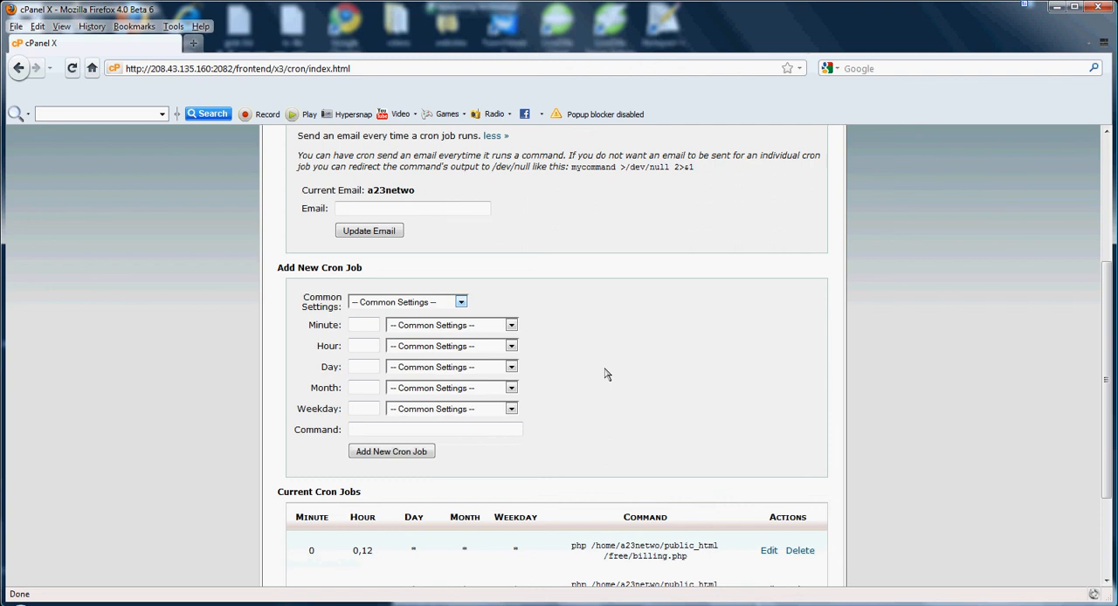
mouse_move(614, 388)
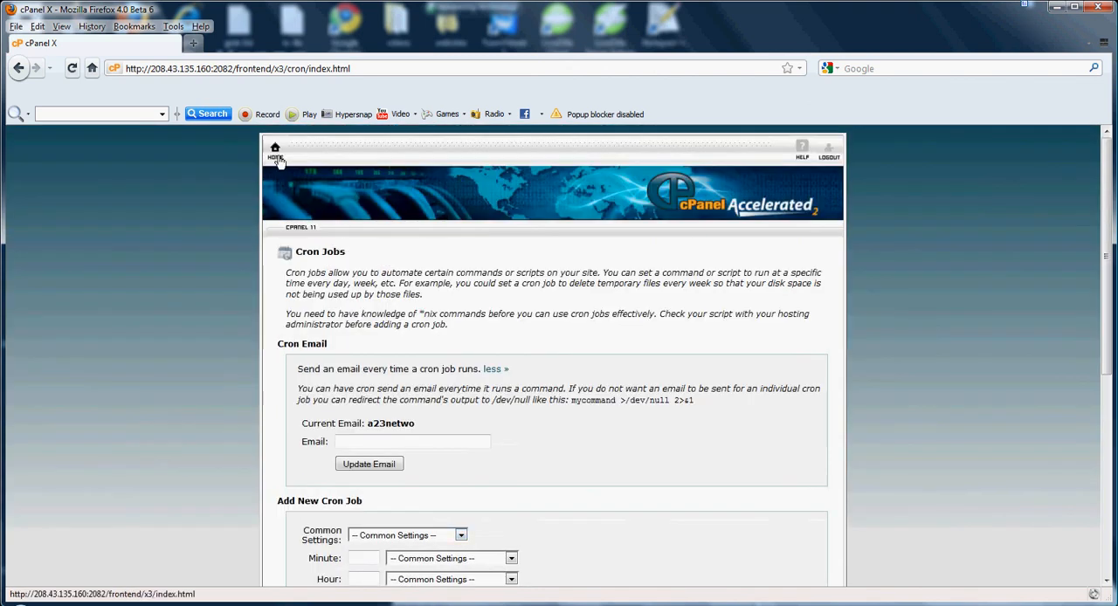
click(276, 151)
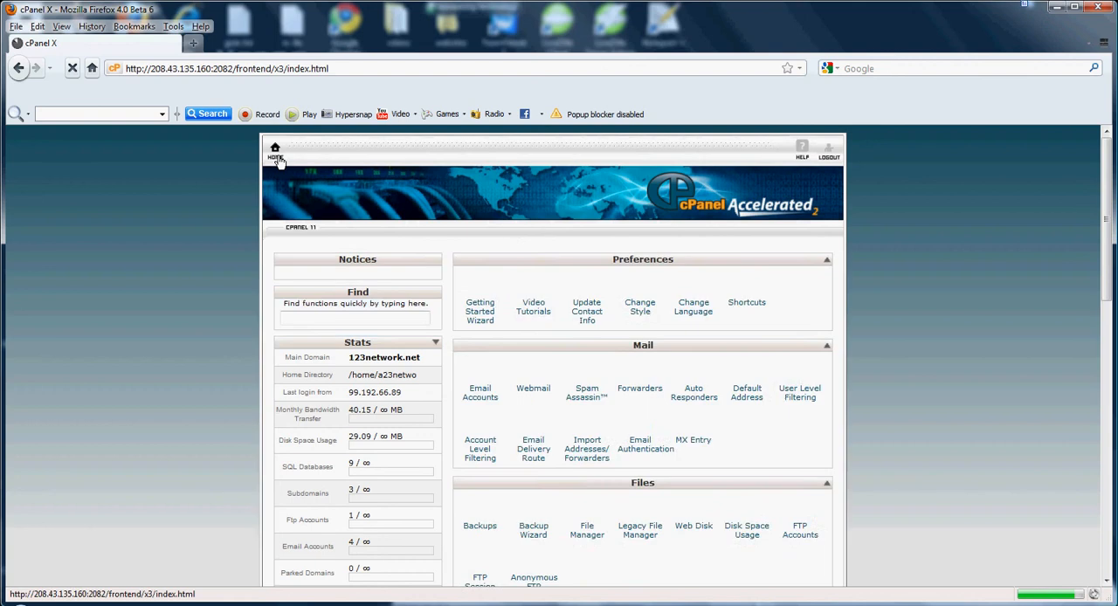
scroll(down, 3)
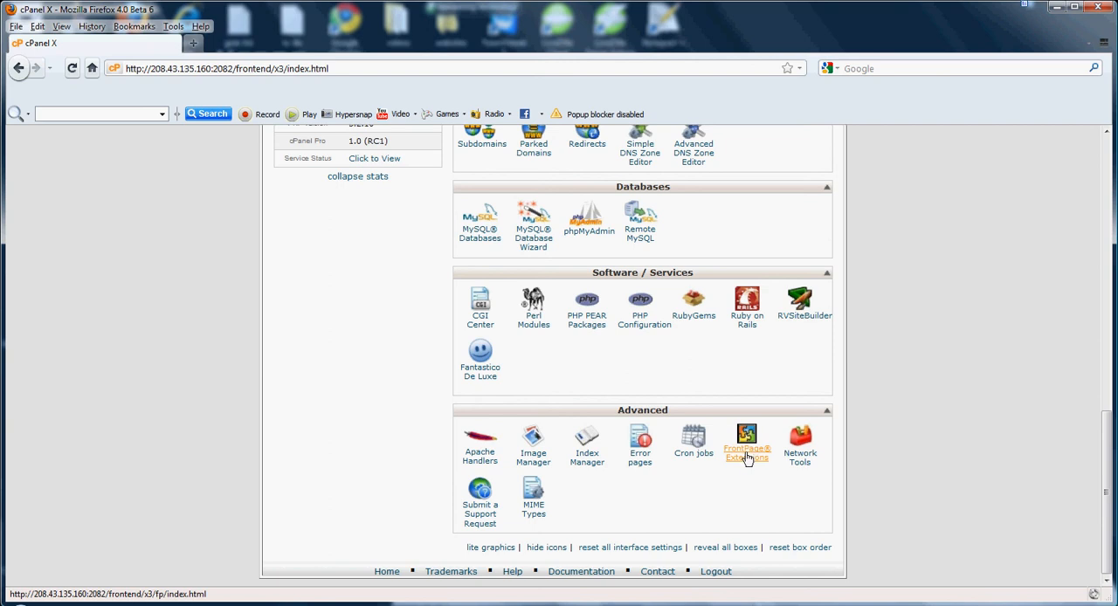
mouse_move(749, 461)
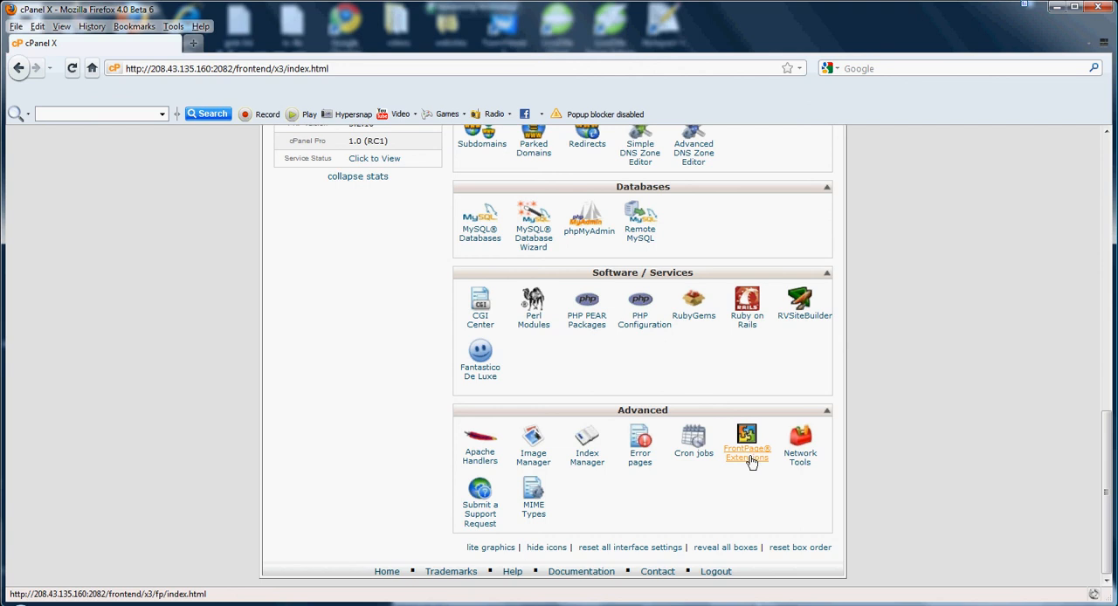
mouse_move(799, 458)
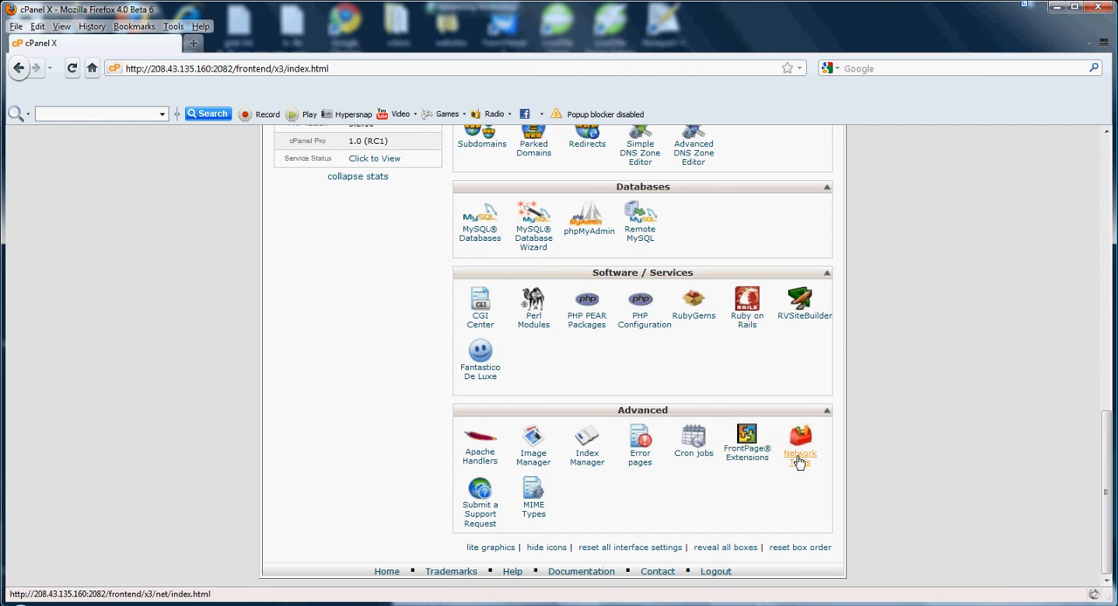
click(800, 441)
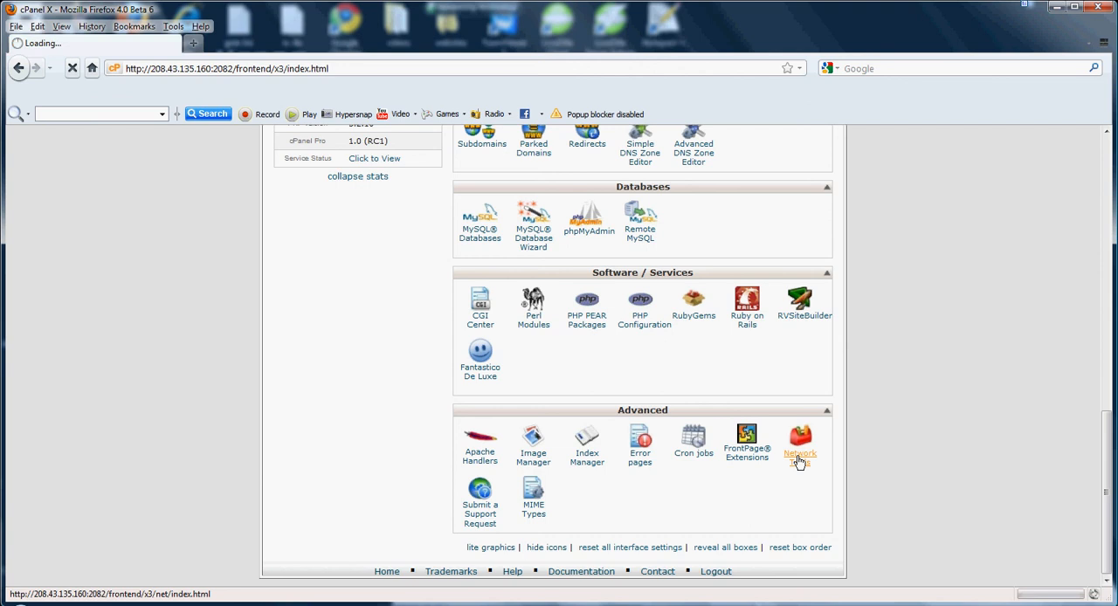
click(800, 440)
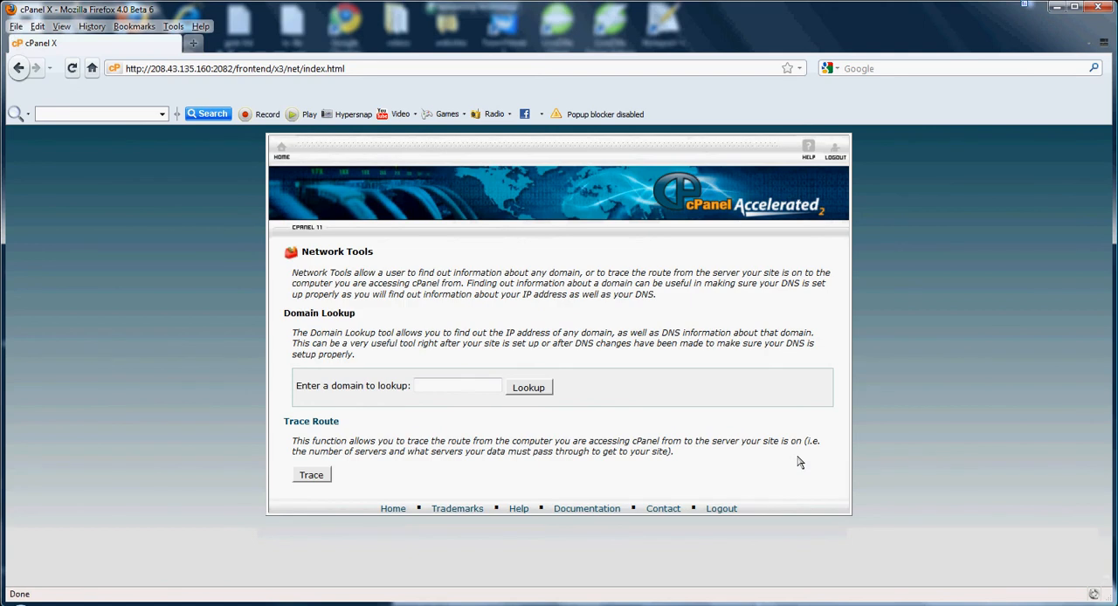
click(456, 386)
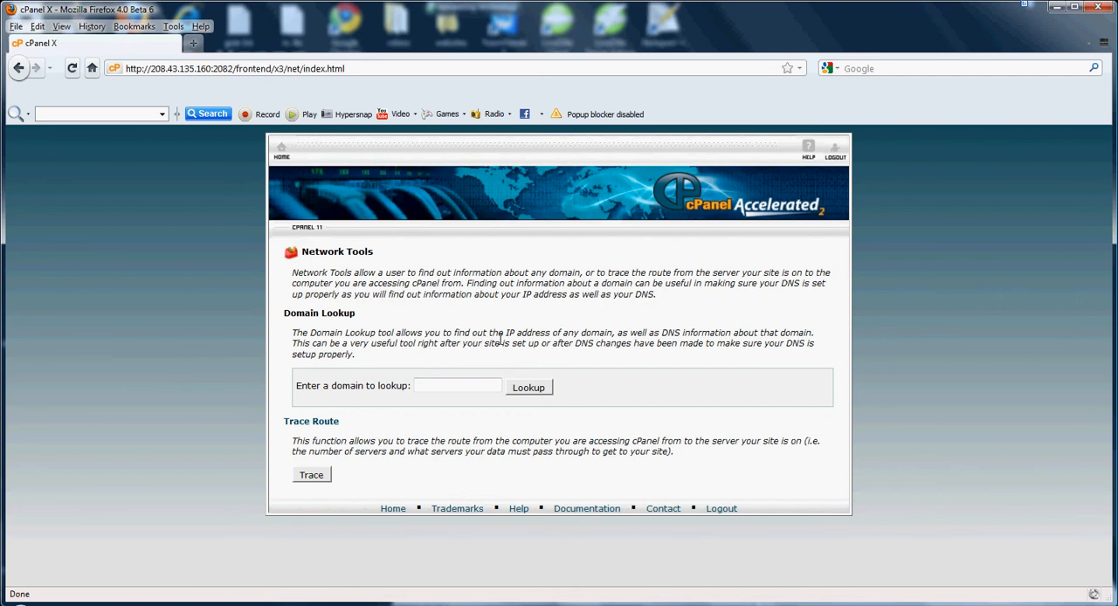
click(282, 150)
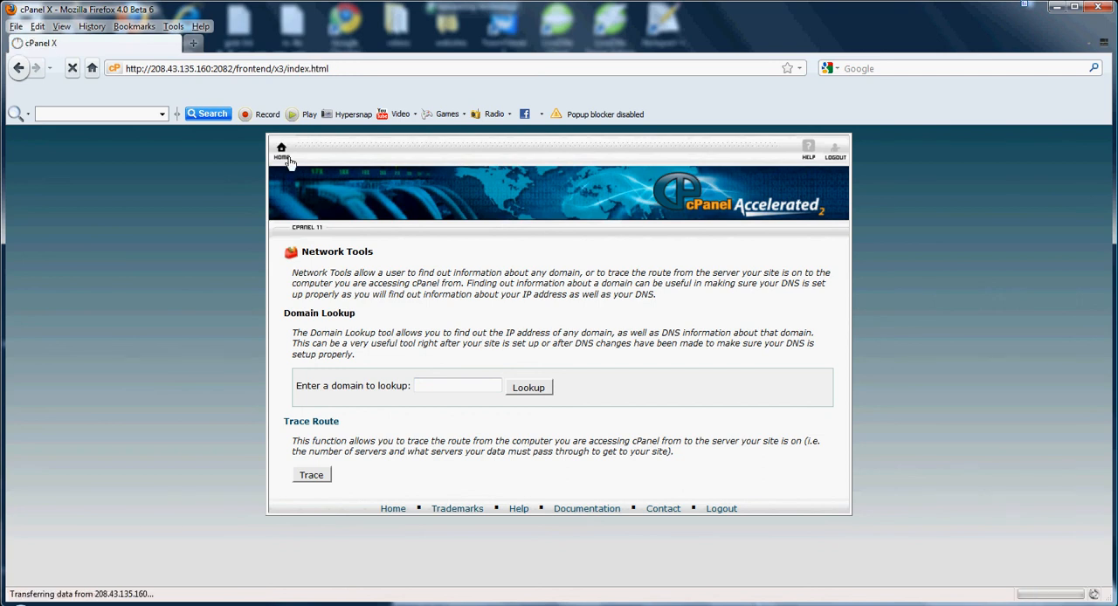
- Return to the cPanel home page and scroll down to the Advanced tools
click(276, 148)
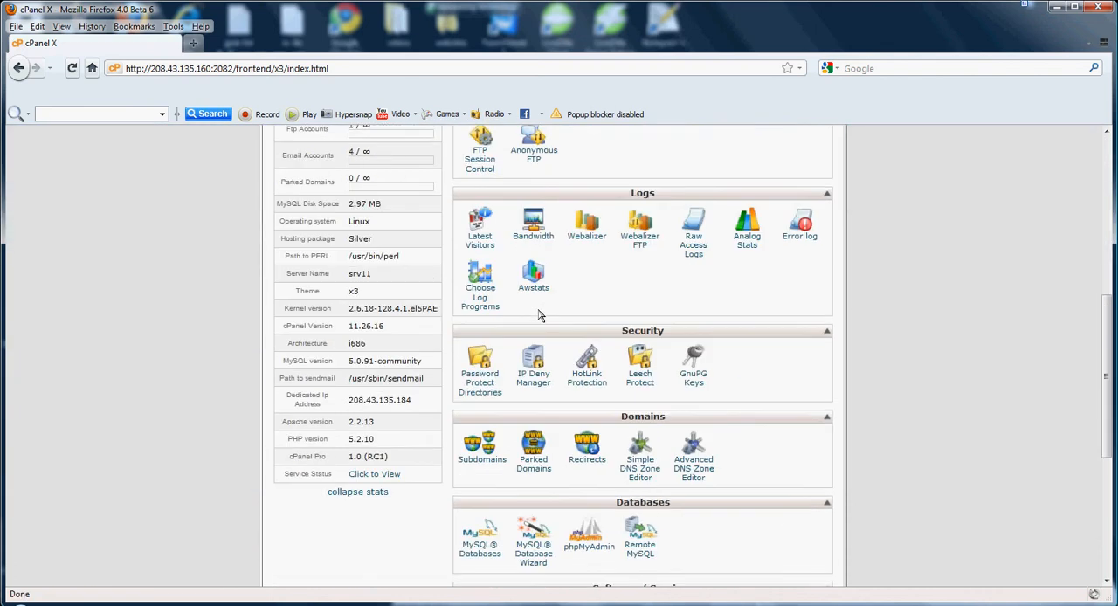
scroll(down, 3)
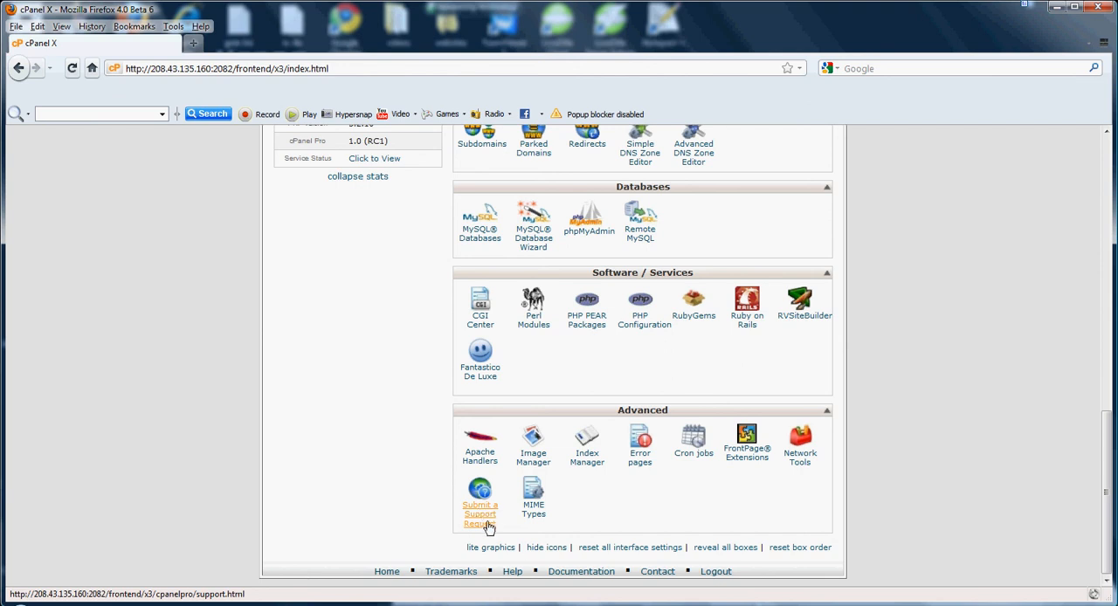
mouse_move(485, 524)
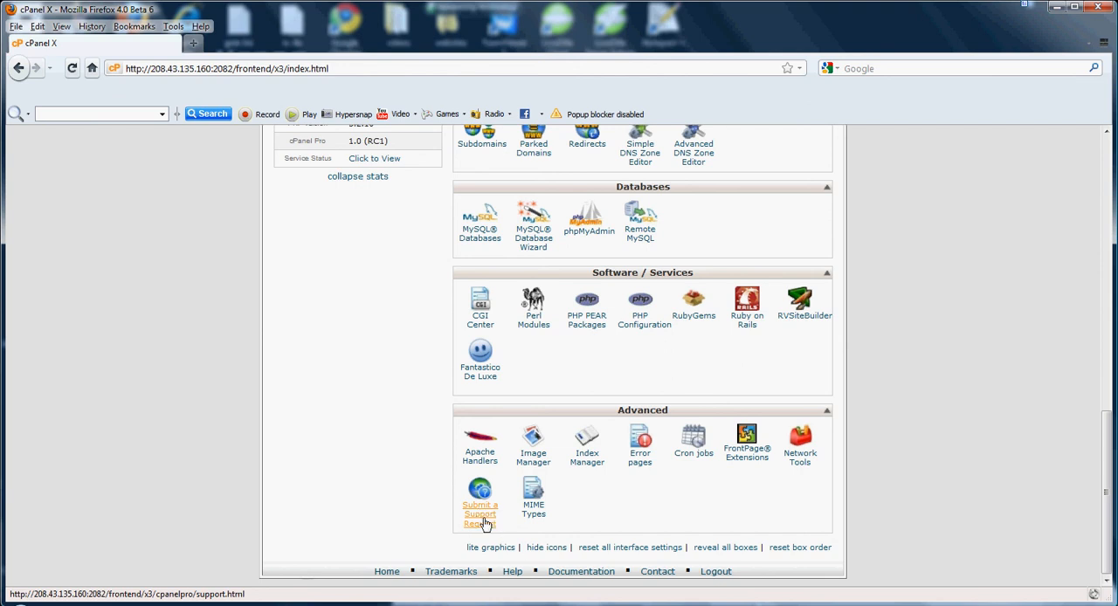
mouse_move(482, 517)
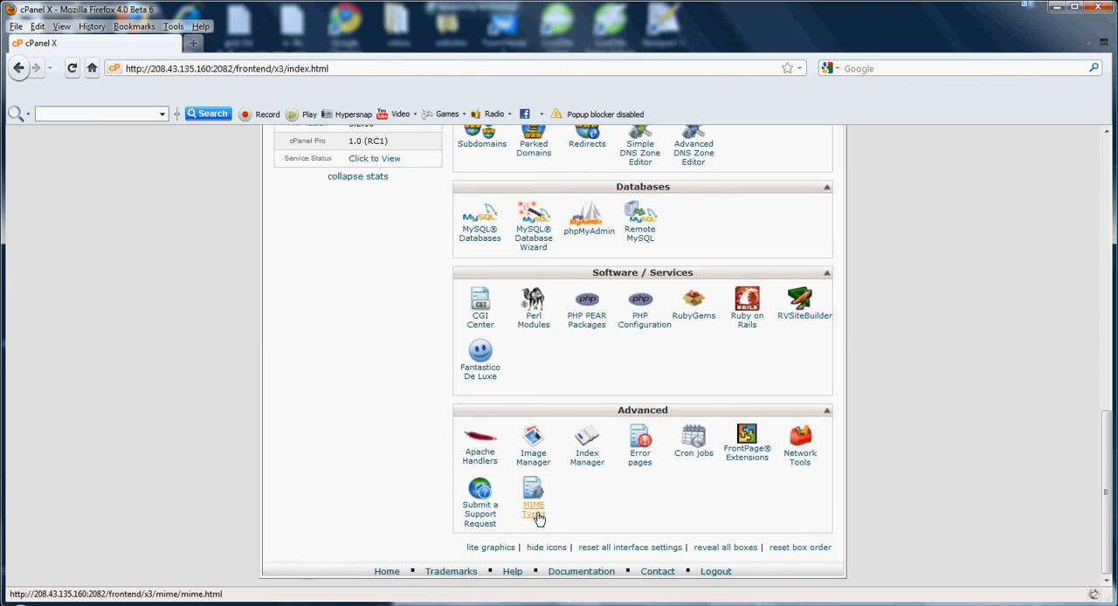
- Open the MIME Types page with its create form and empty user-defined list
click(535, 503)
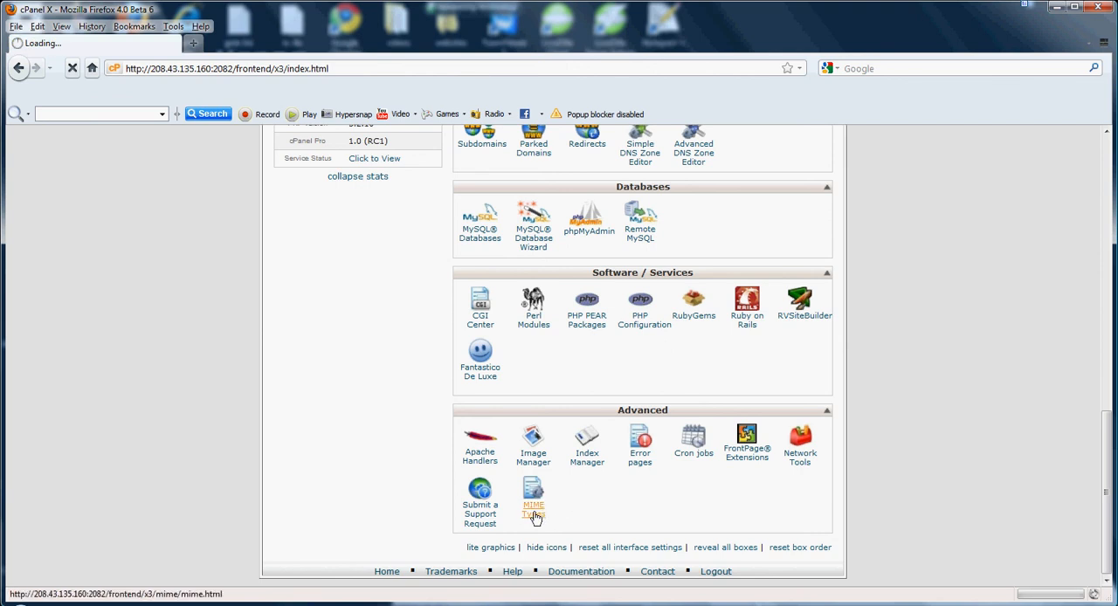
click(533, 492)
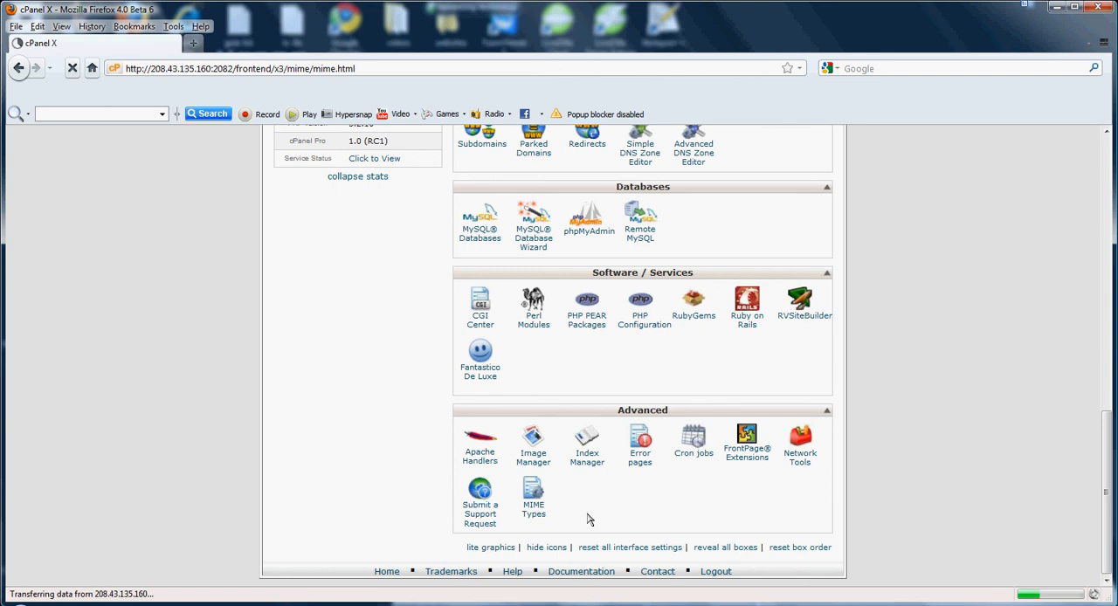
click(533, 489)
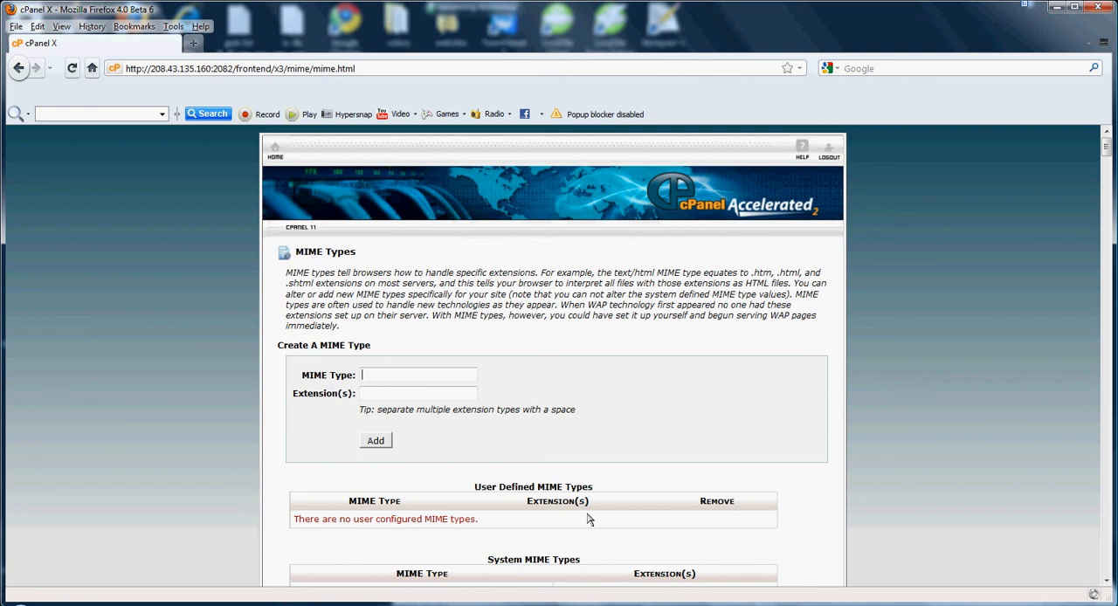
scroll(down, 3)
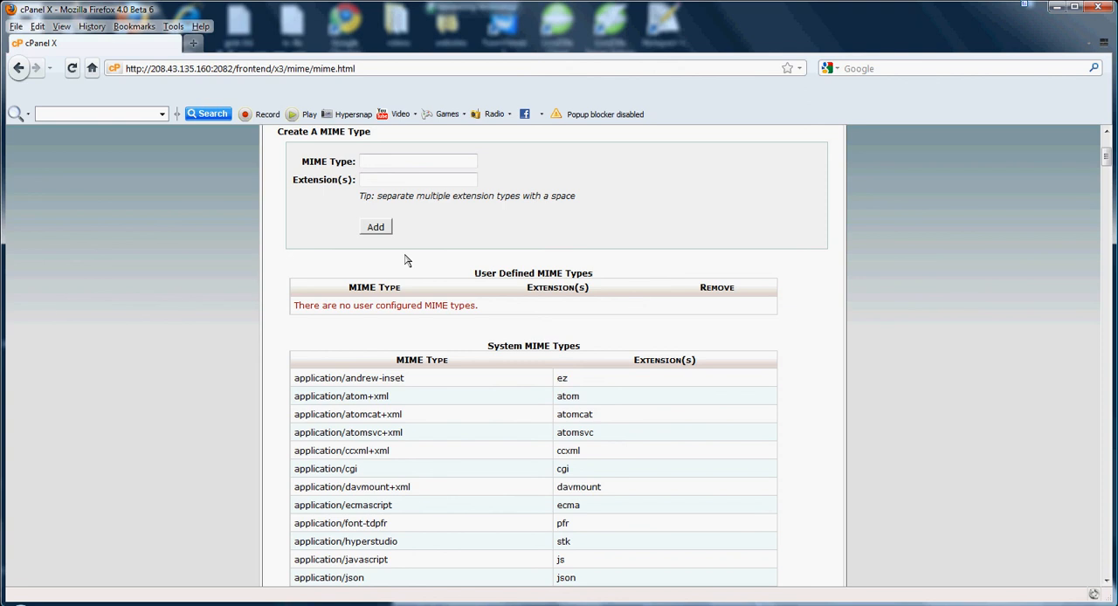
click(419, 161)
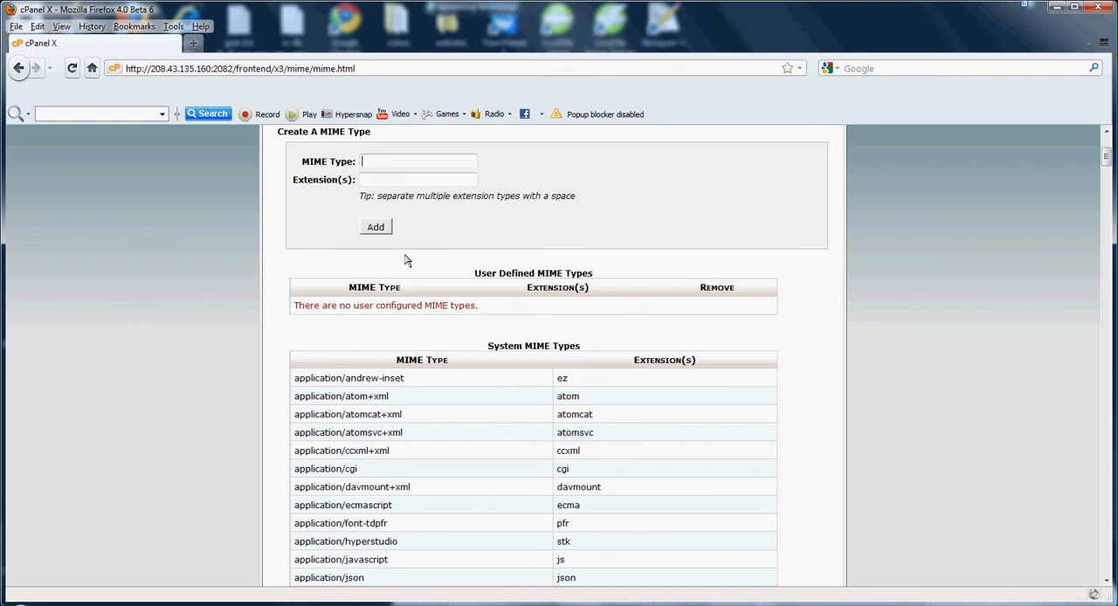
click(419, 161)
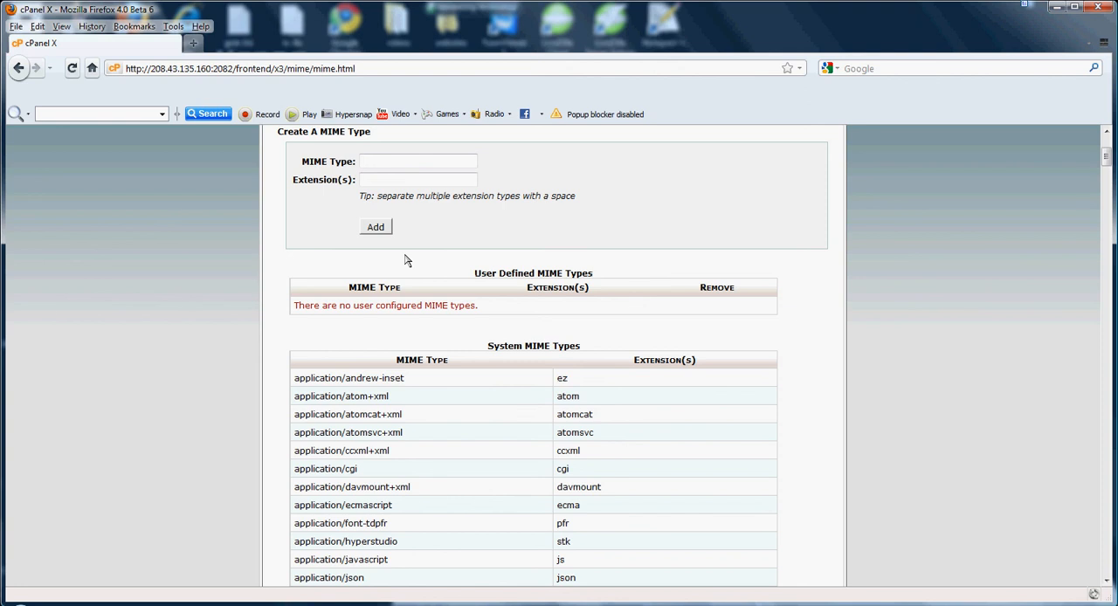
click(419, 161)
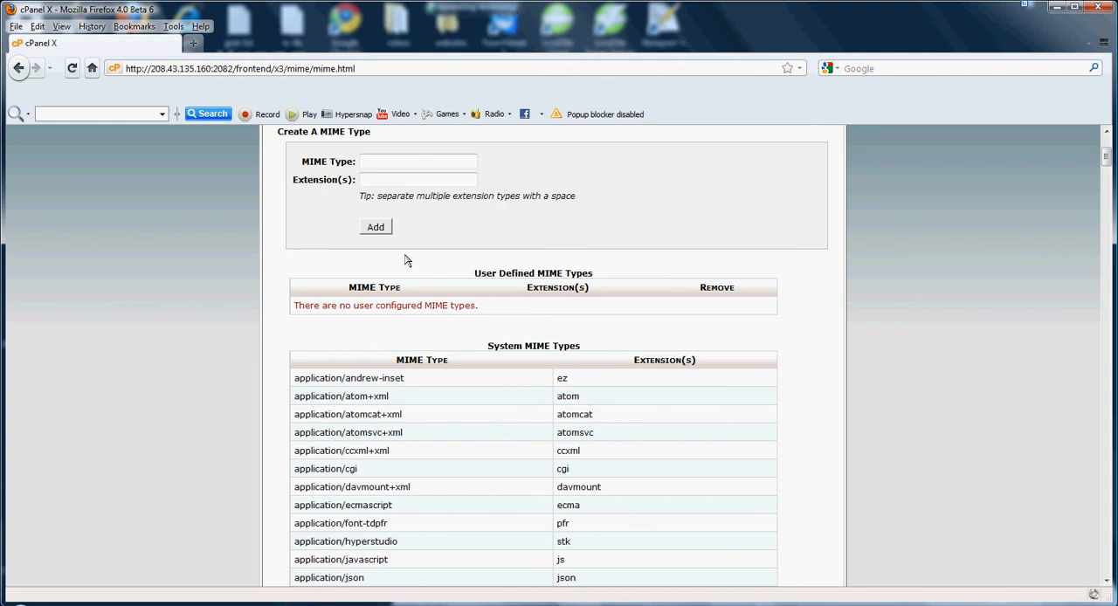
click(419, 161)
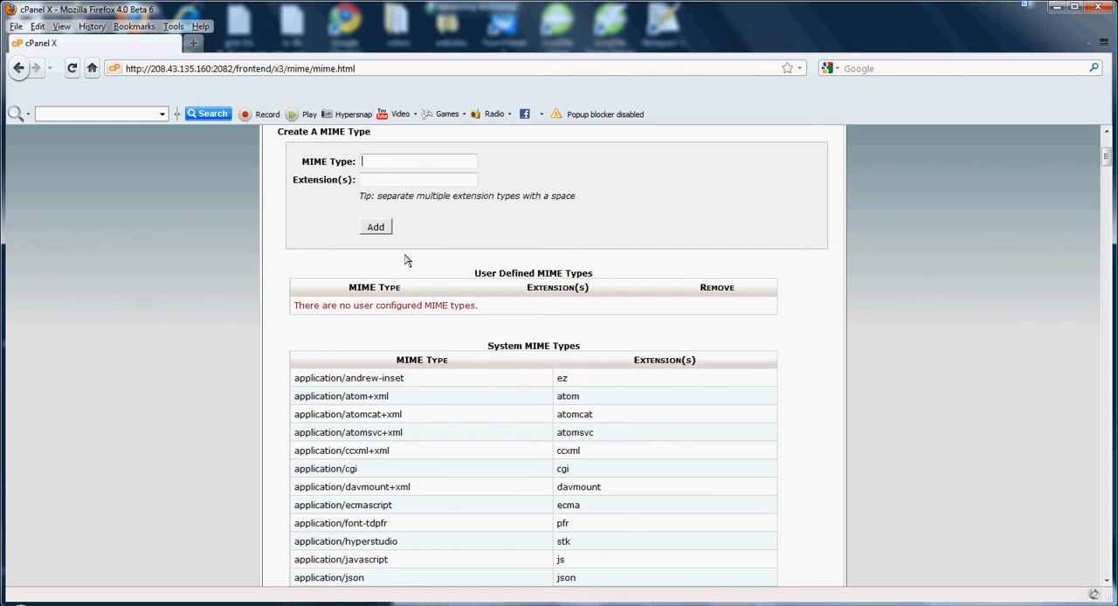
mouse_move(444, 309)
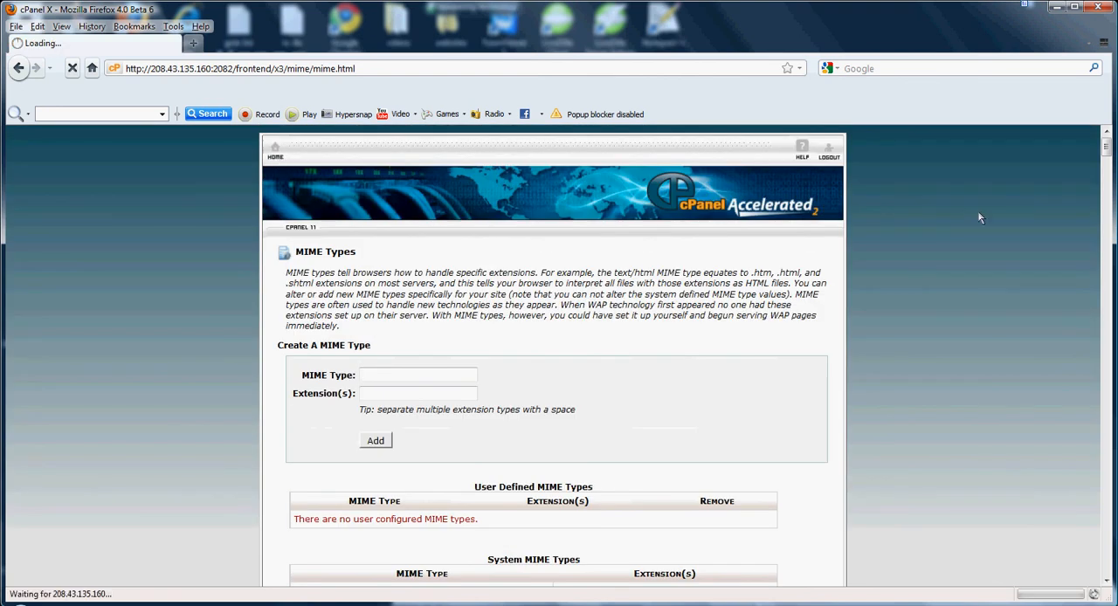
- Return home and bring the Databases, Software/Services and Advanced tool groups into view
click(281, 150)
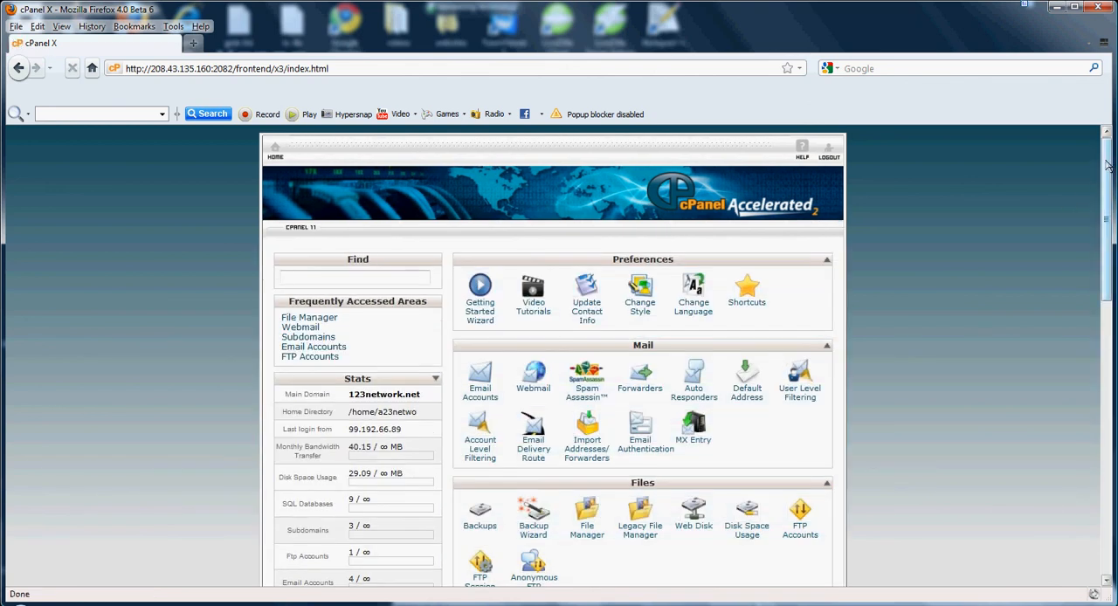
scroll(down, 3)
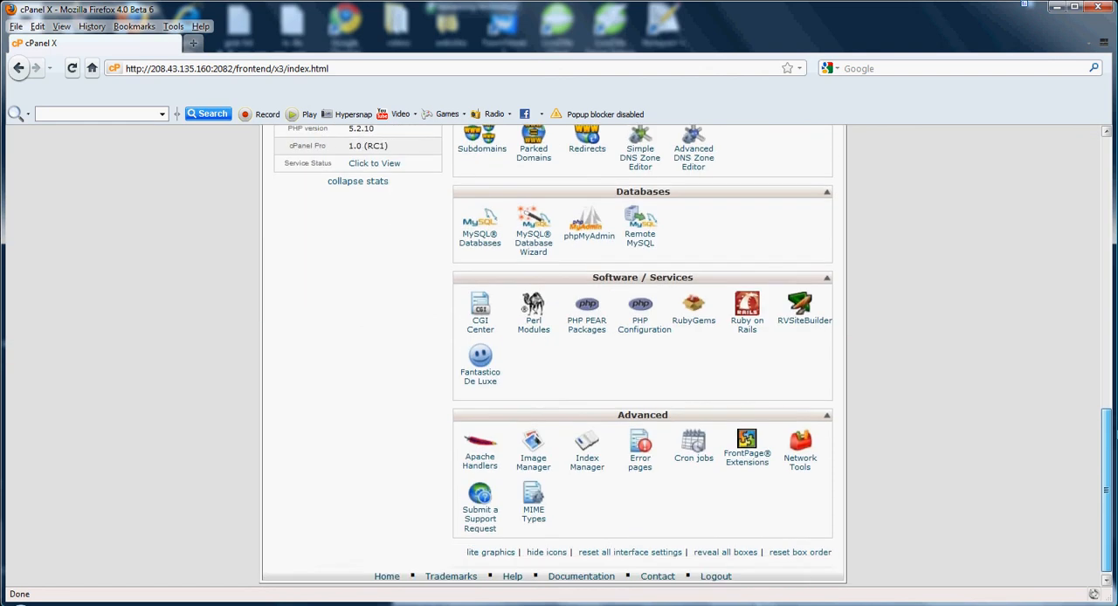
scroll(up, 3)
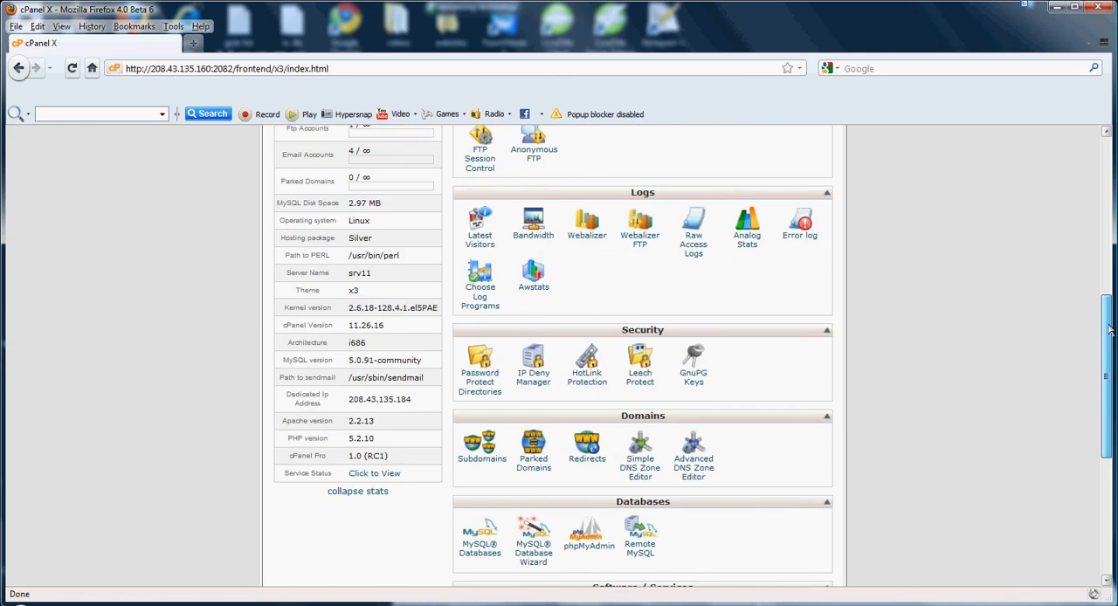
scroll(up, 3)
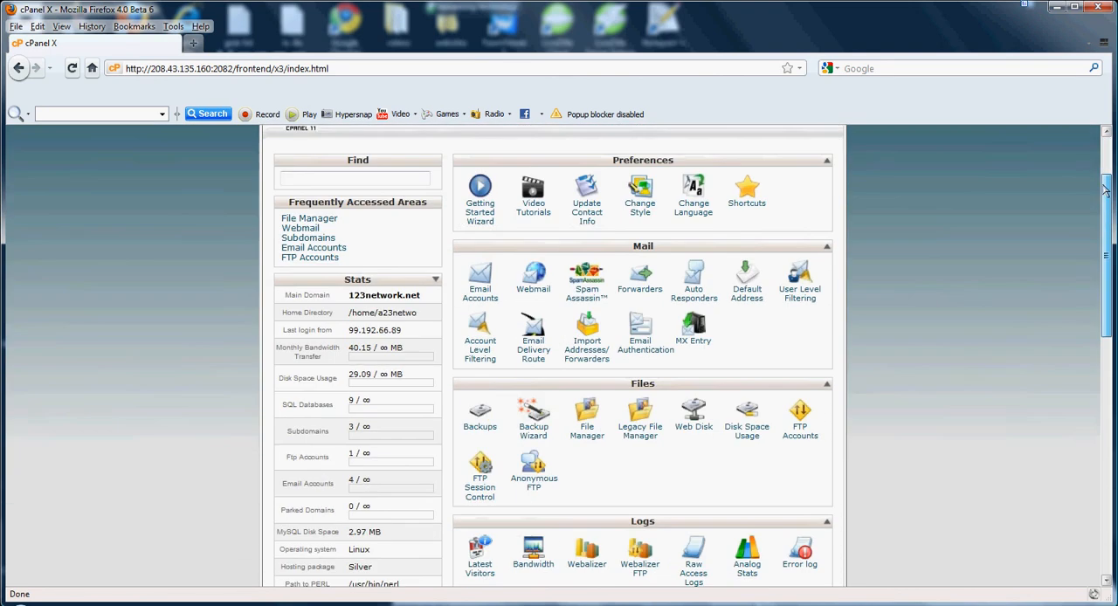
scroll(down, 3)
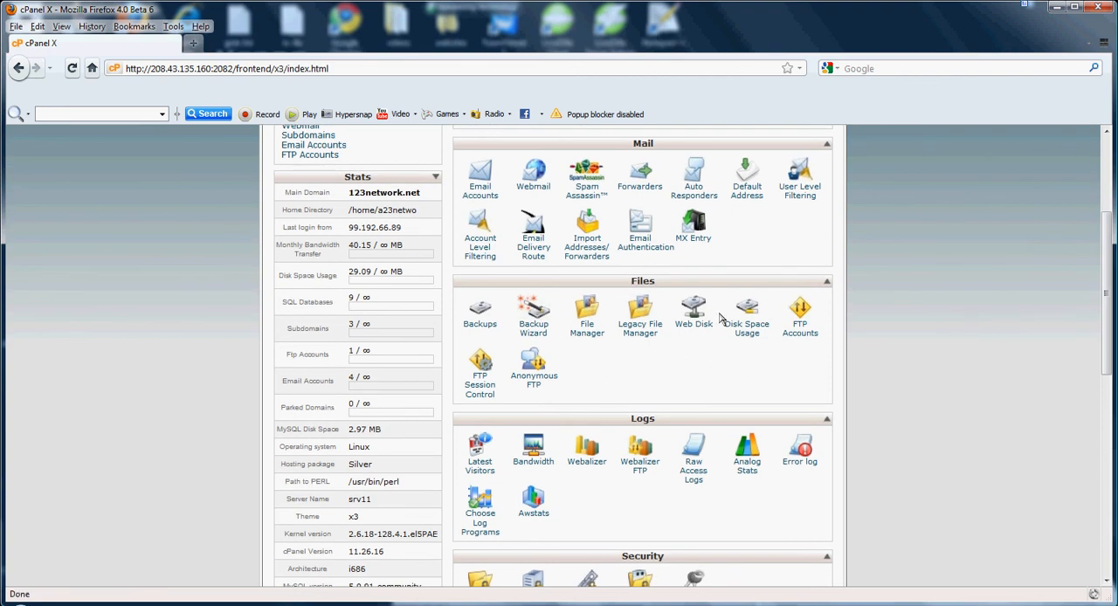
scroll(down, 3)
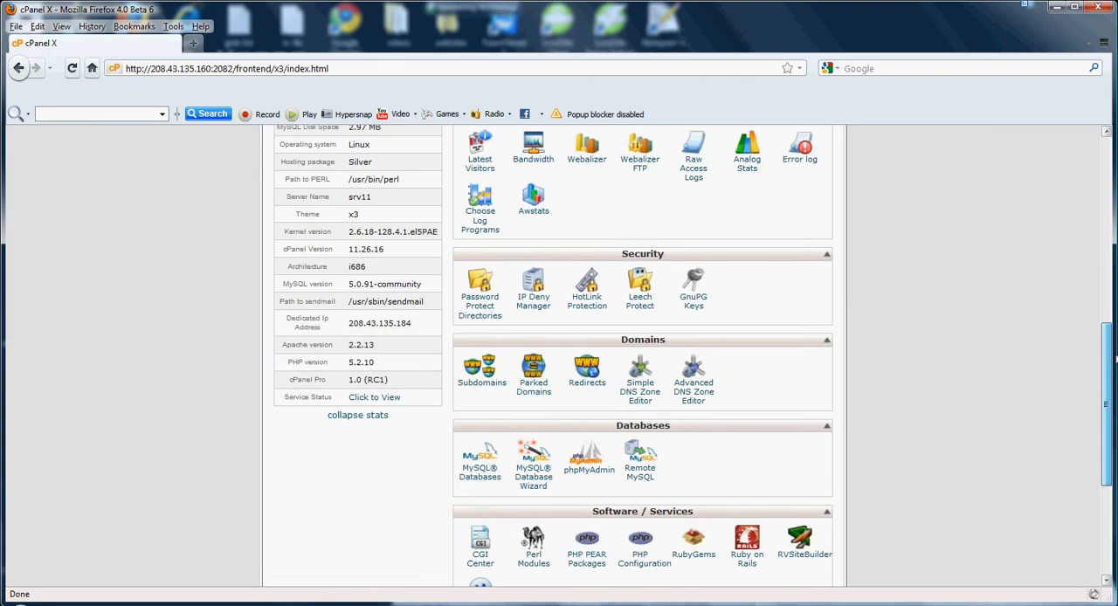
scroll(down, 3)
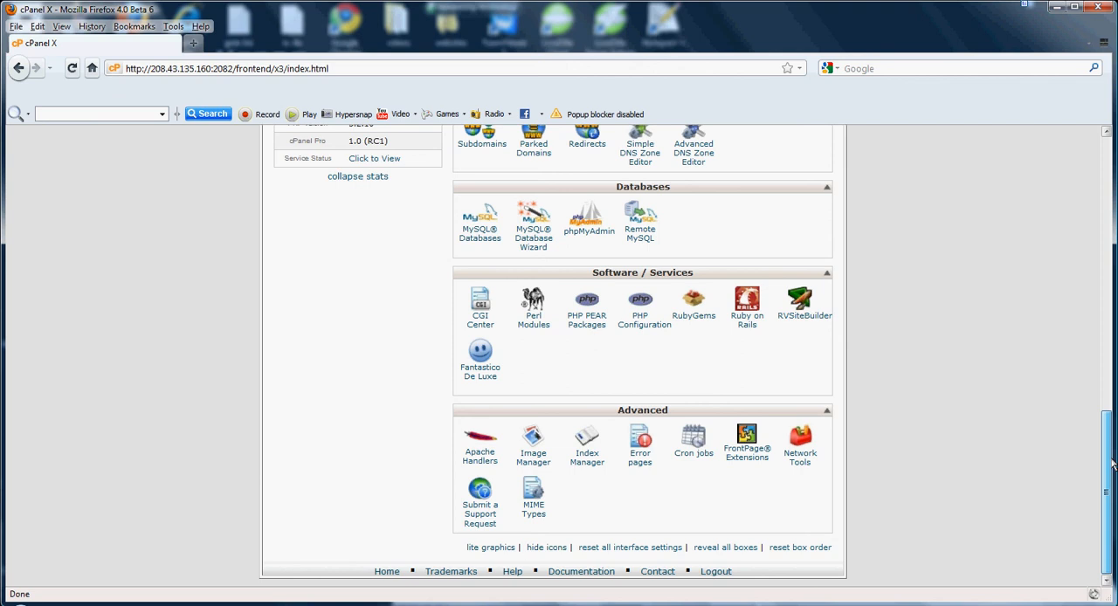
mouse_move(1101, 461)
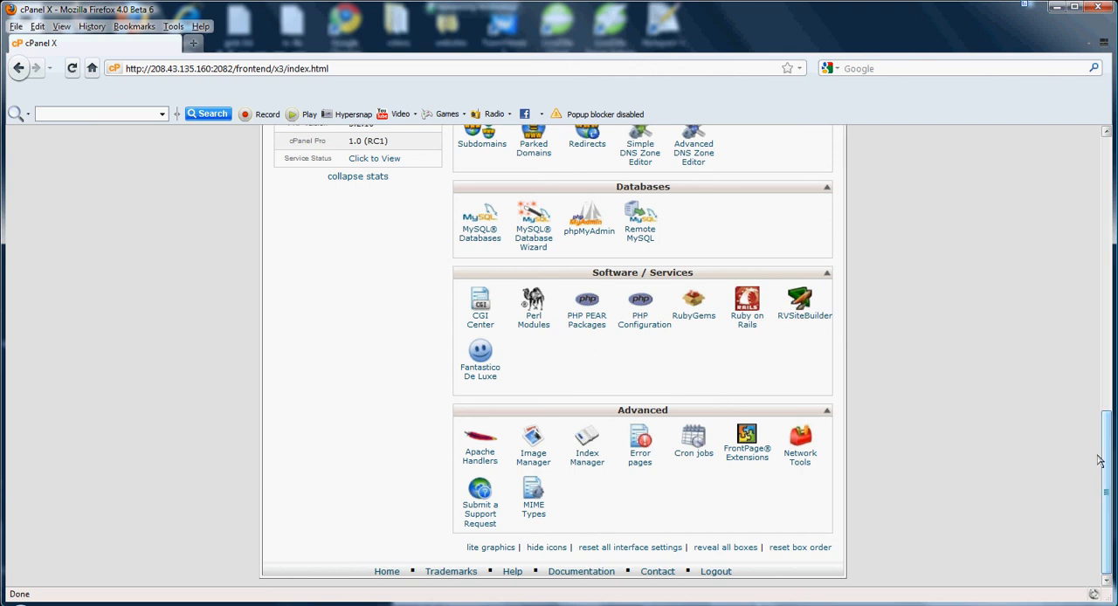